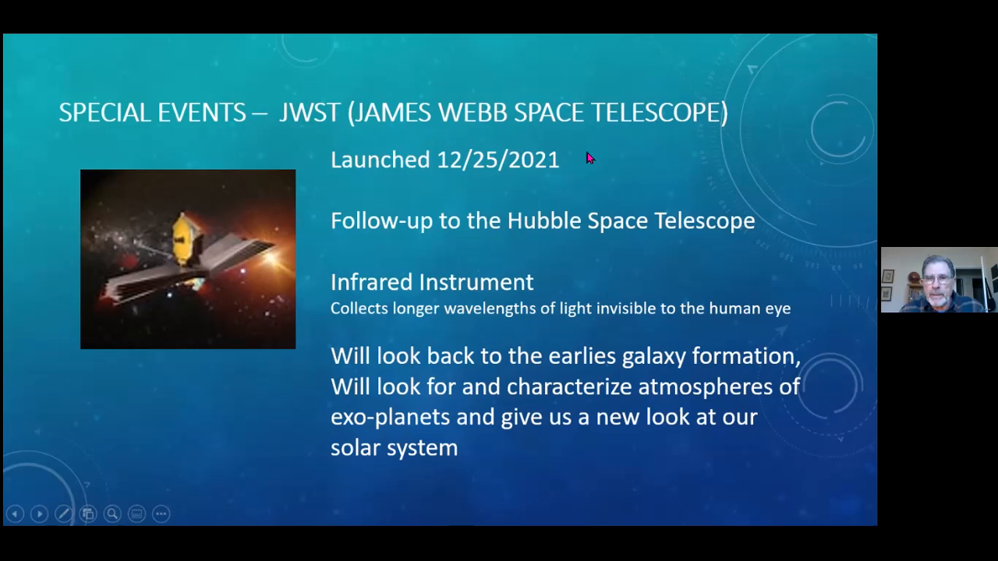
mouse_move(577, 159)
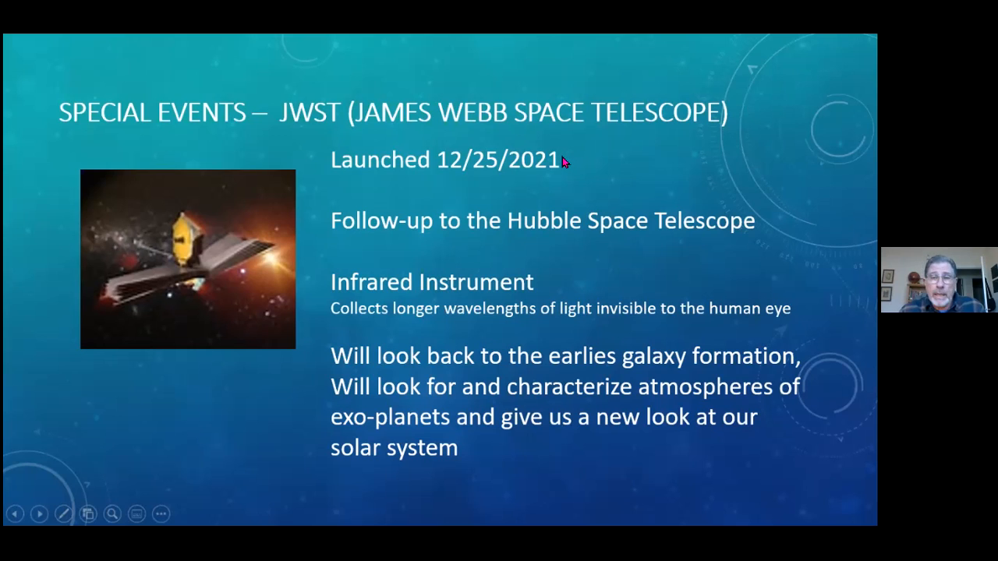
mouse_move(584, 162)
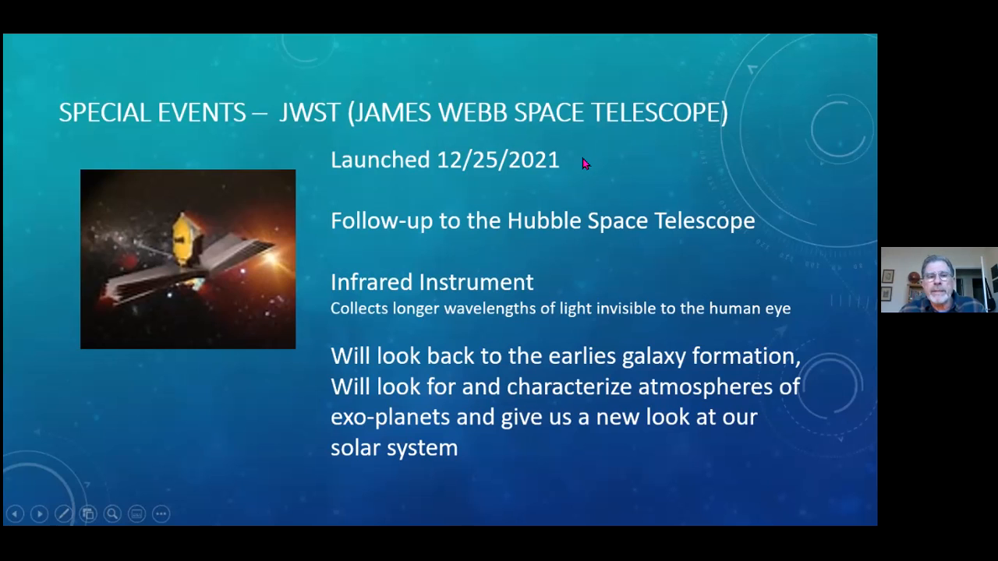
mouse_move(580, 164)
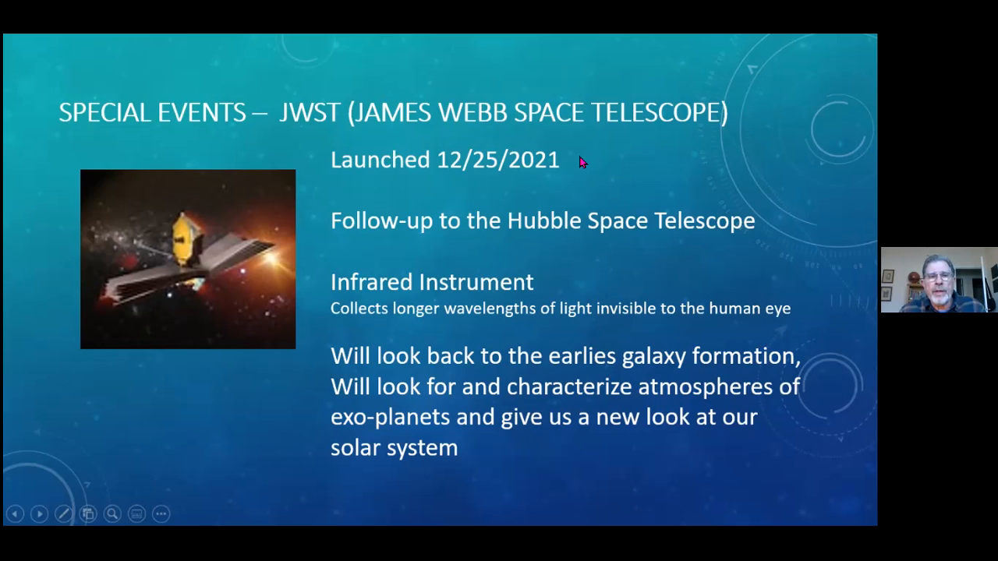
mouse_move(596, 155)
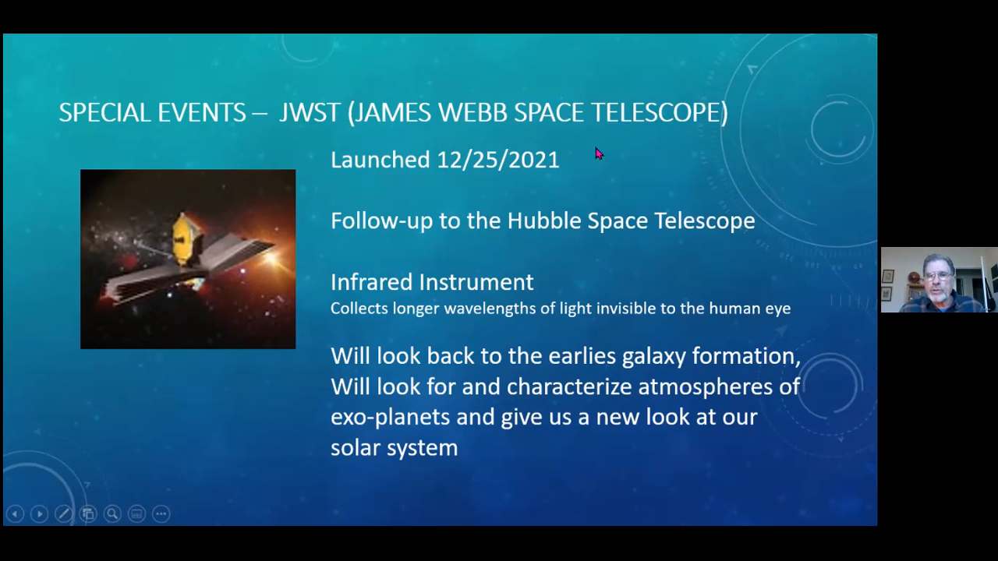
mouse_move(586, 157)
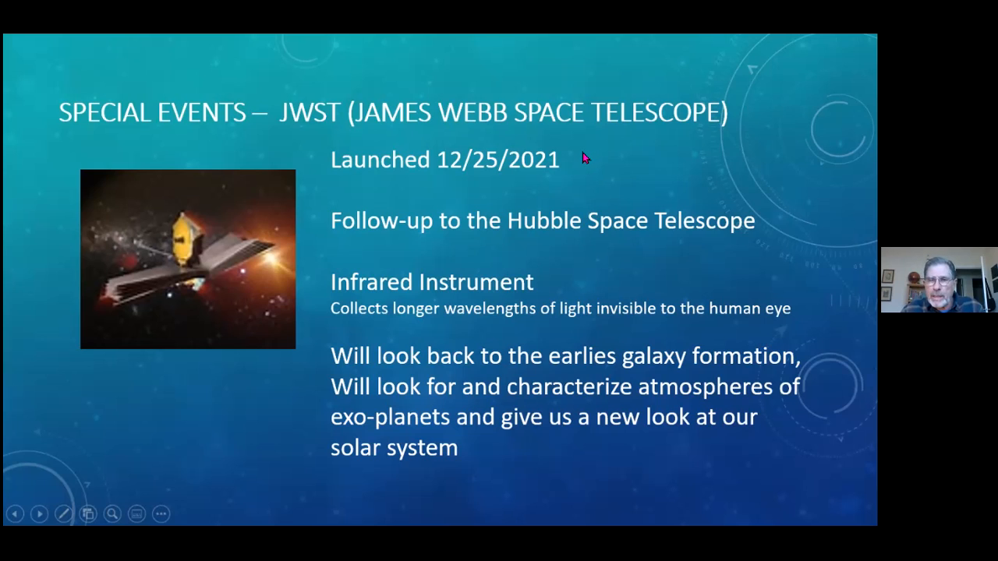
mouse_move(583, 158)
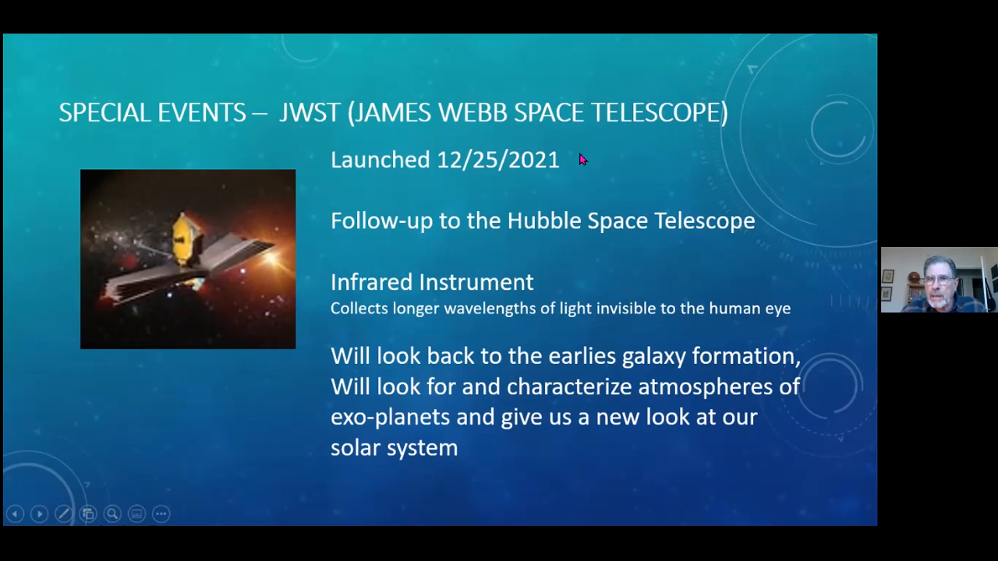
mouse_move(589, 154)
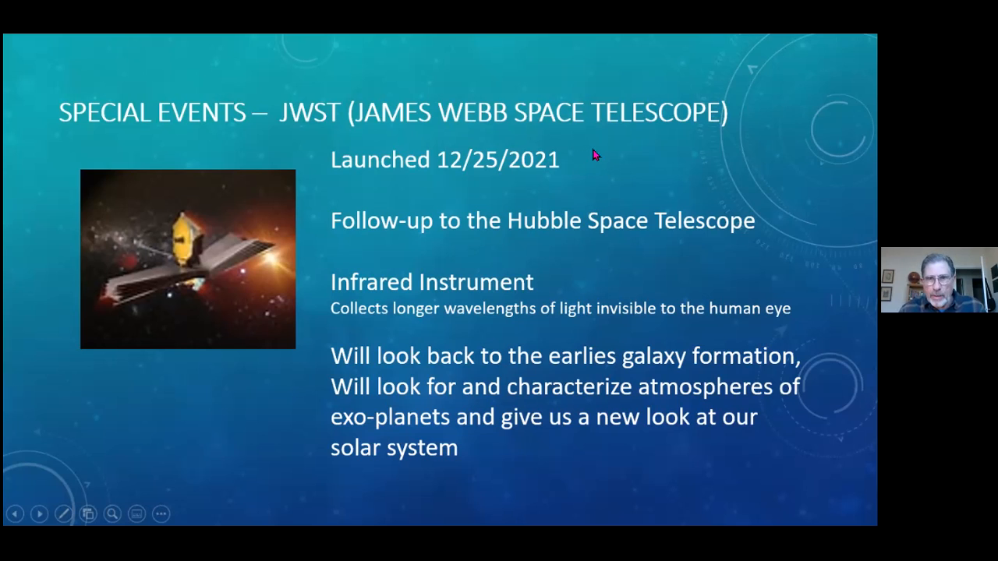
mouse_move(590, 159)
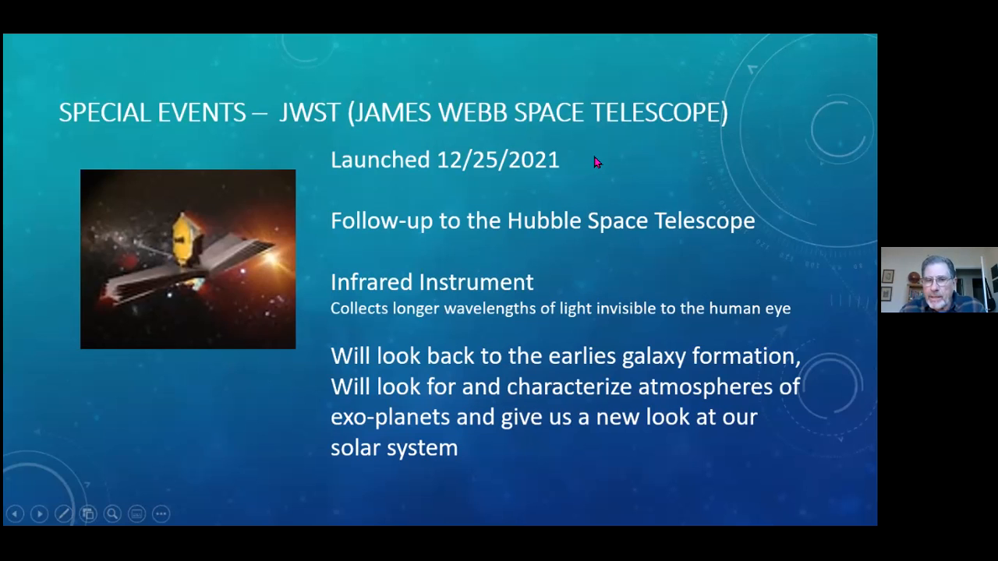
mouse_move(589, 156)
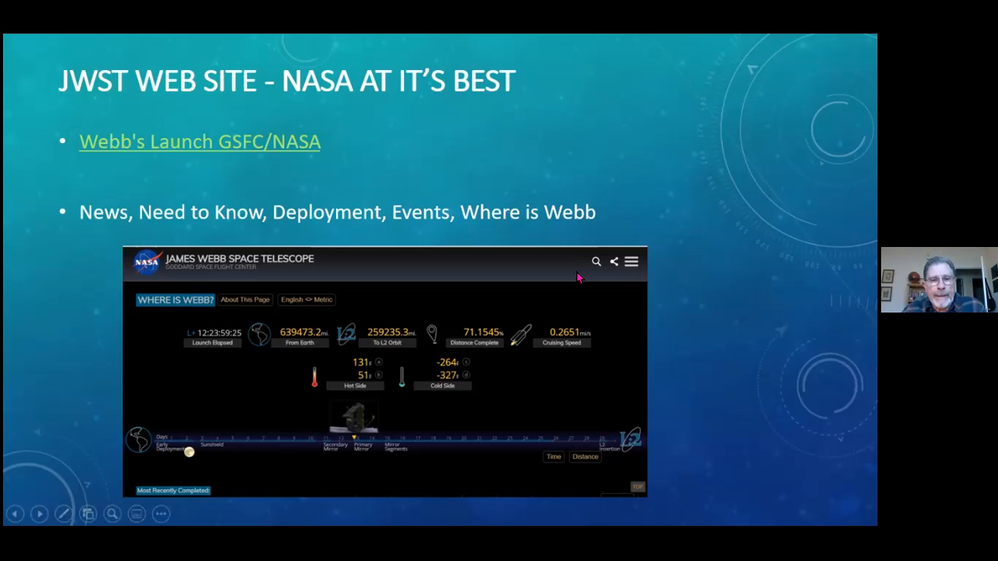
mouse_move(436, 275)
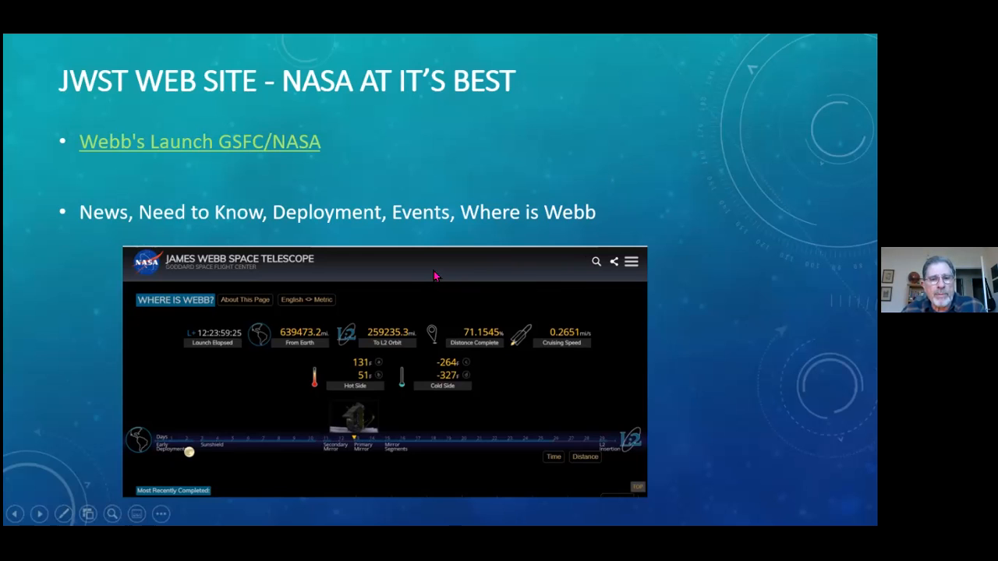
mouse_move(438, 267)
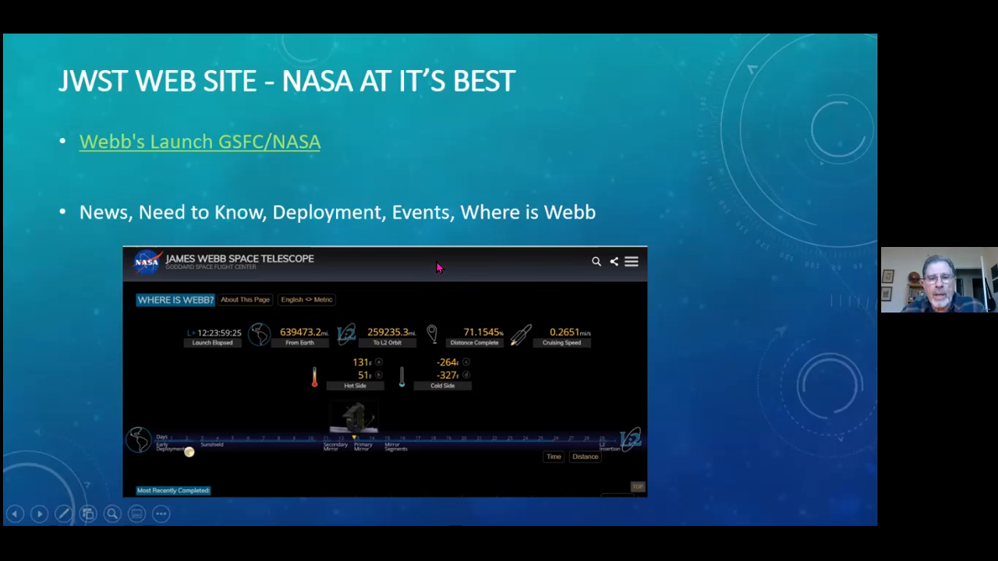
mouse_move(435, 268)
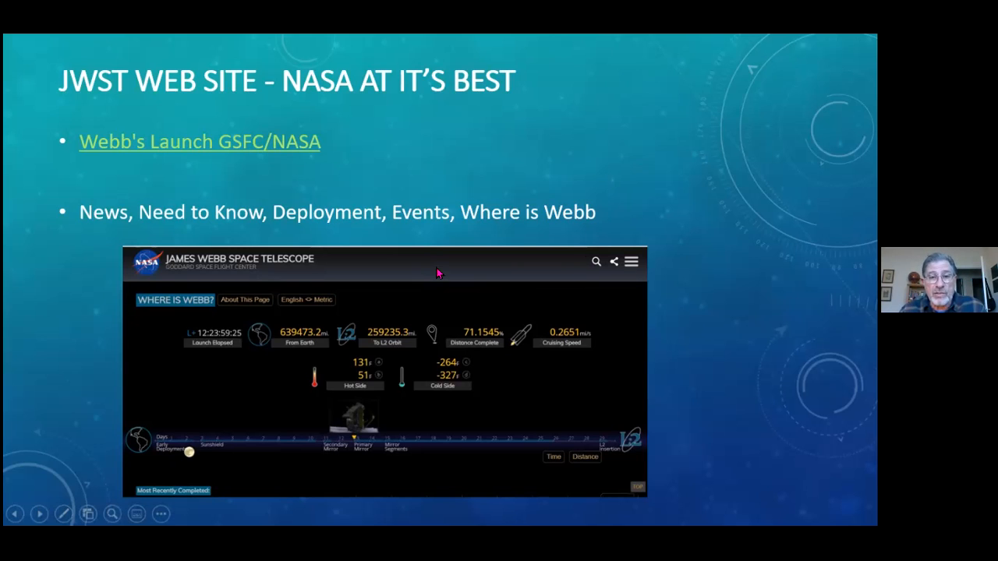
mouse_move(426, 270)
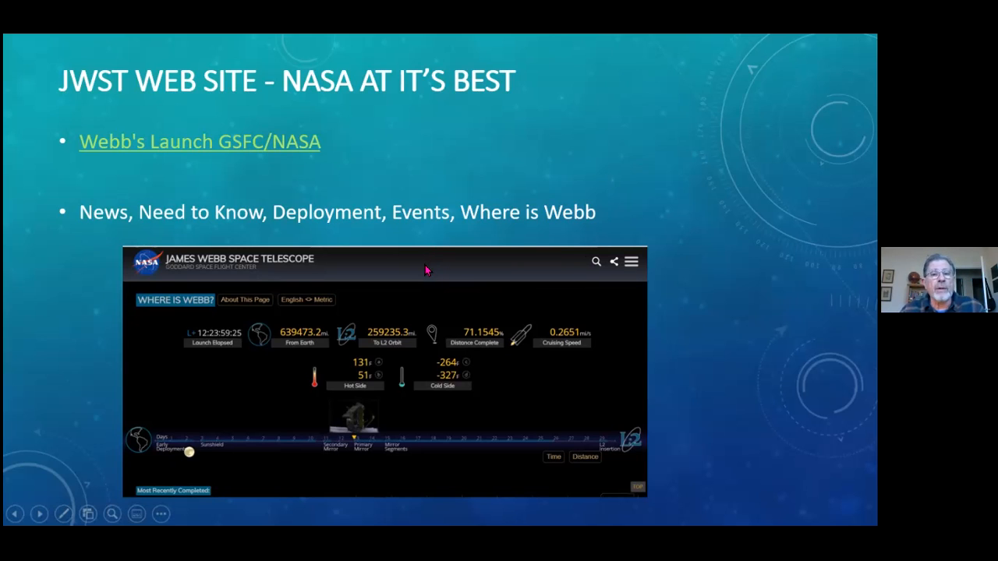
mouse_move(437, 268)
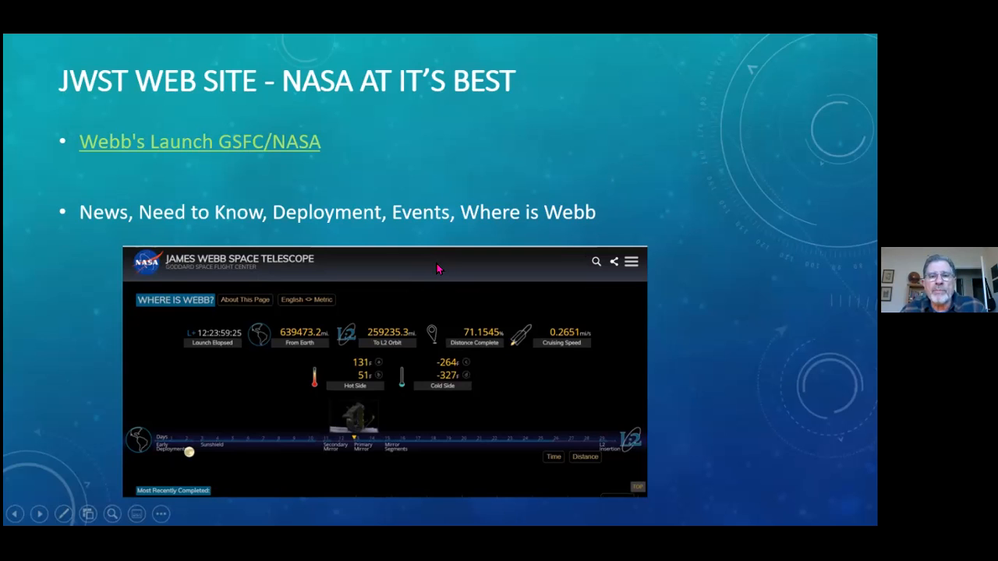
mouse_move(441, 271)
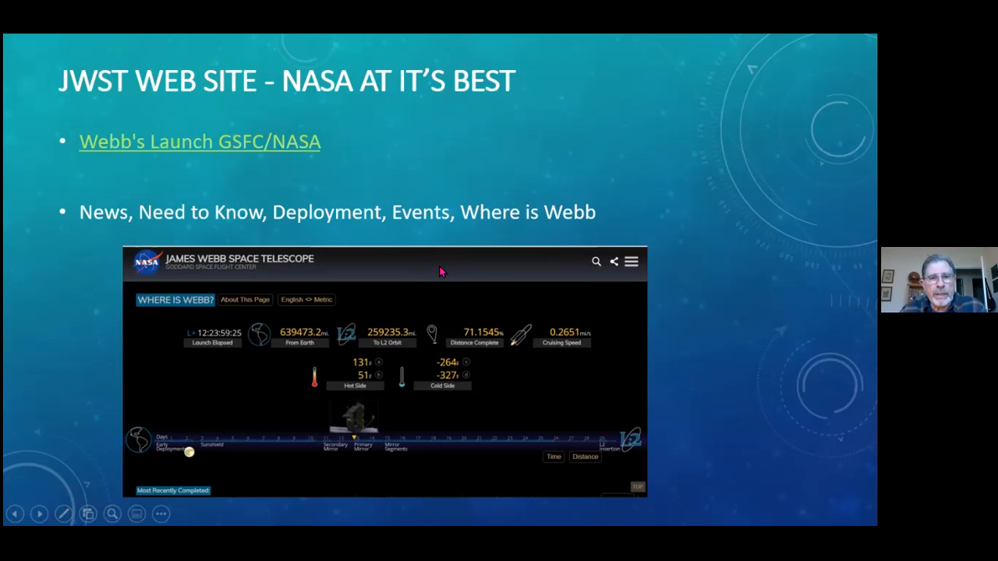
mouse_move(429, 263)
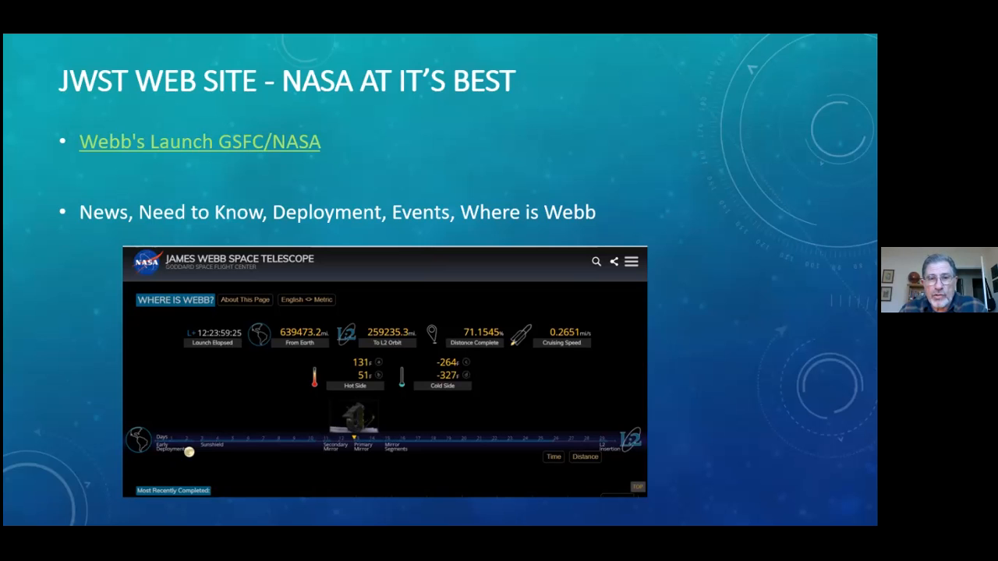
mouse_move(447, 251)
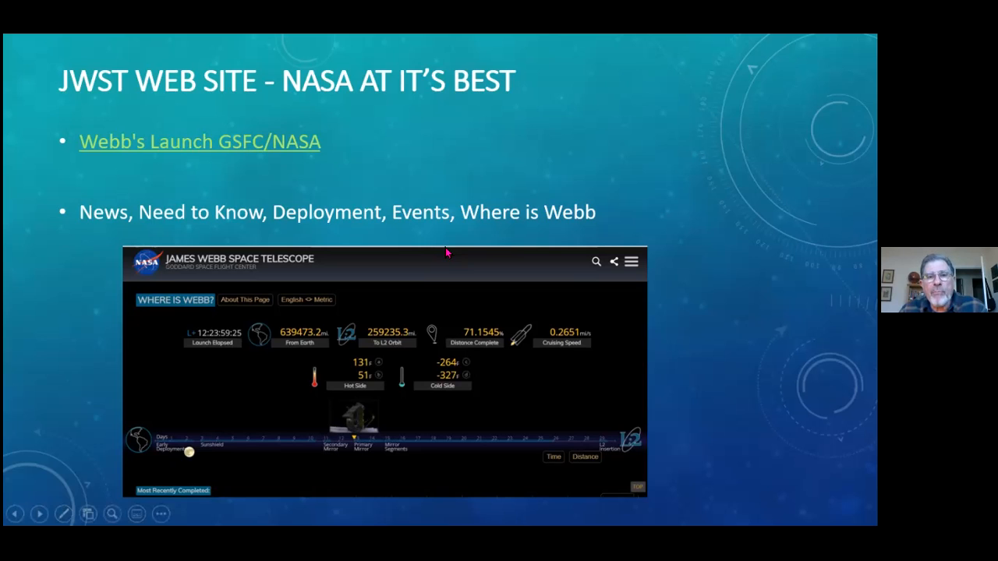
mouse_move(438, 270)
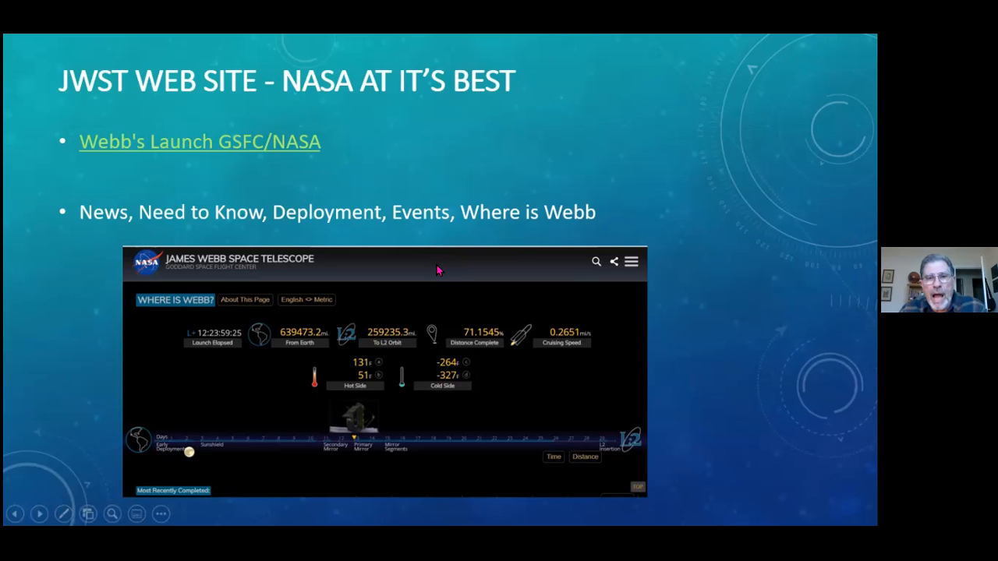
mouse_move(434, 271)
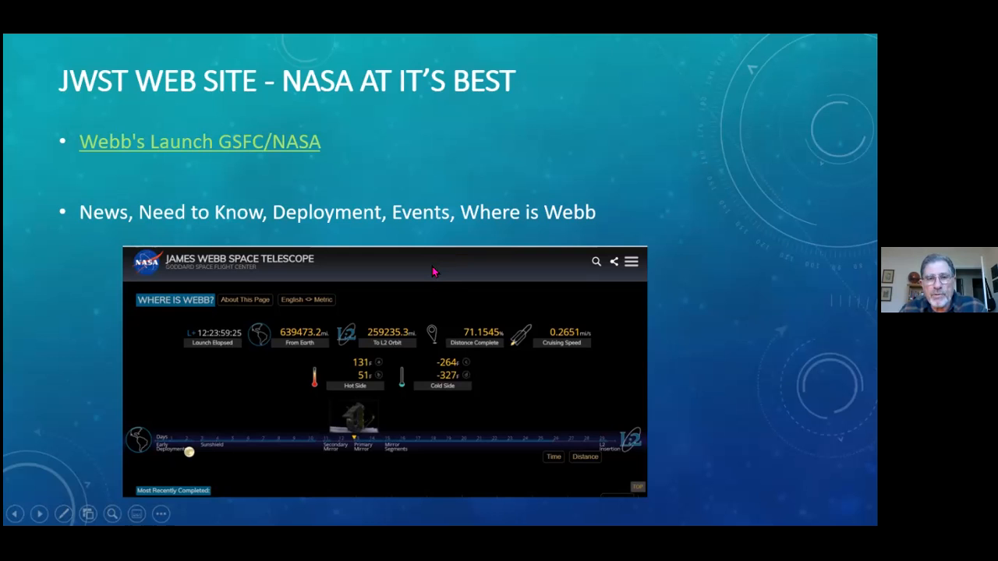
mouse_move(435, 275)
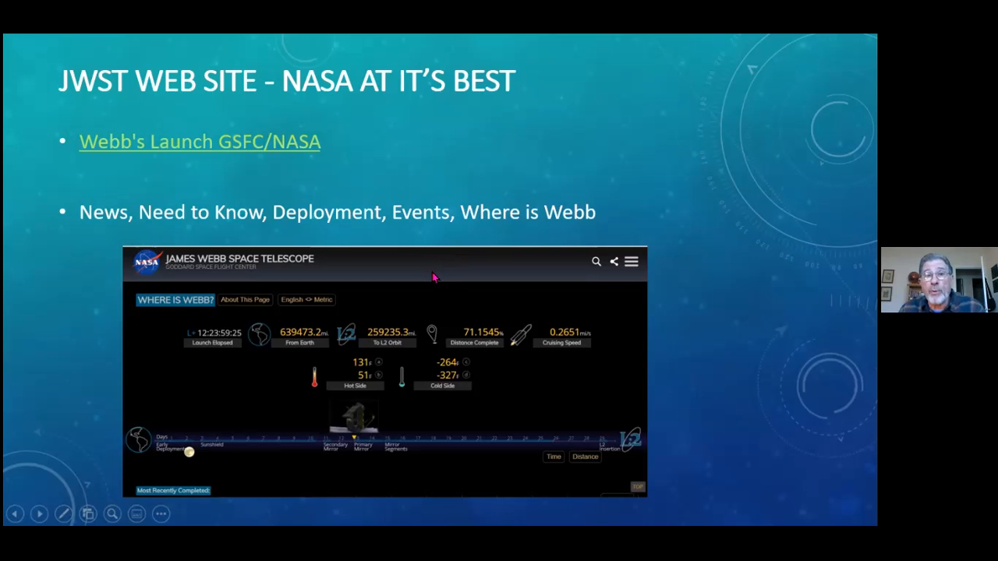
mouse_move(471, 294)
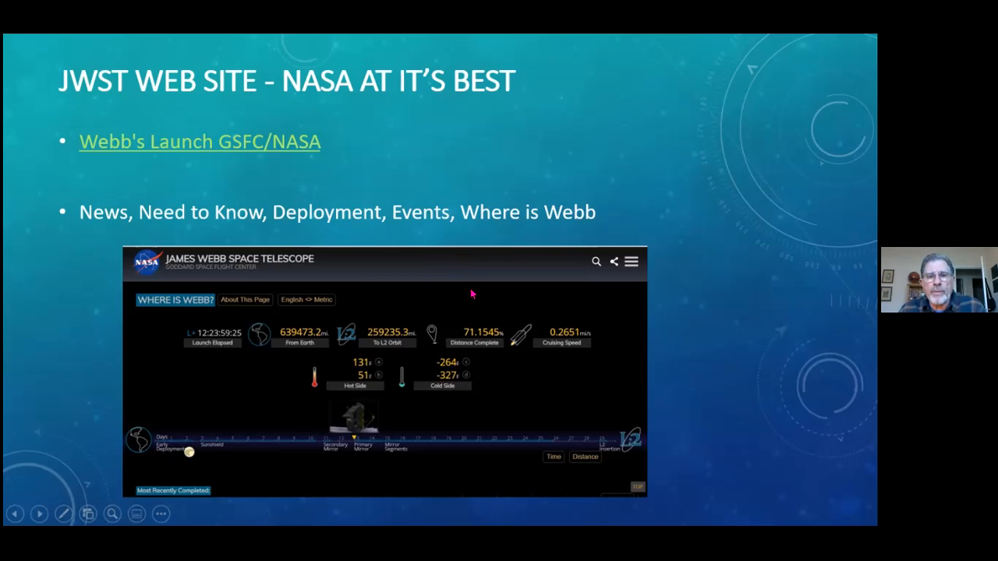
mouse_move(511, 259)
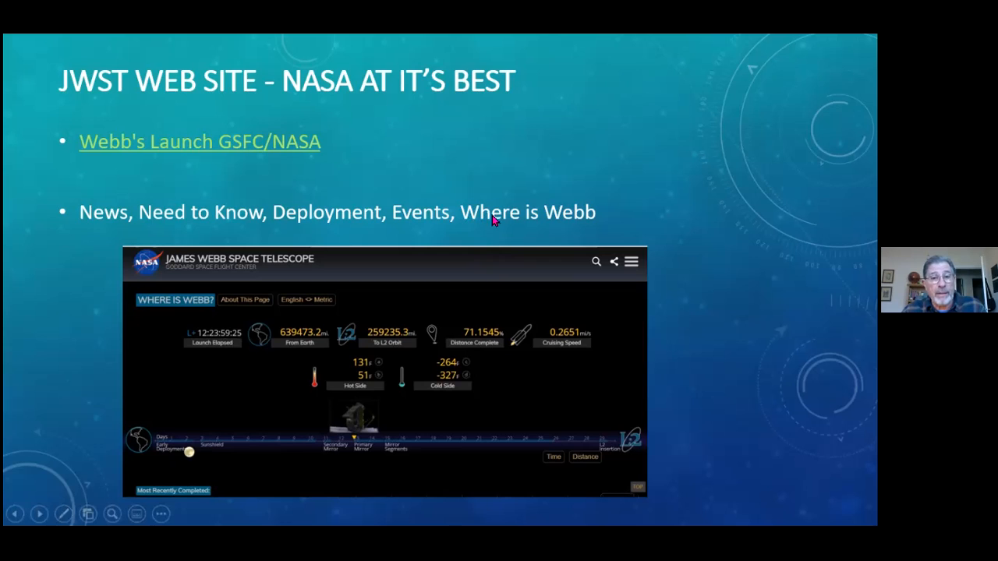
mouse_move(579, 178)
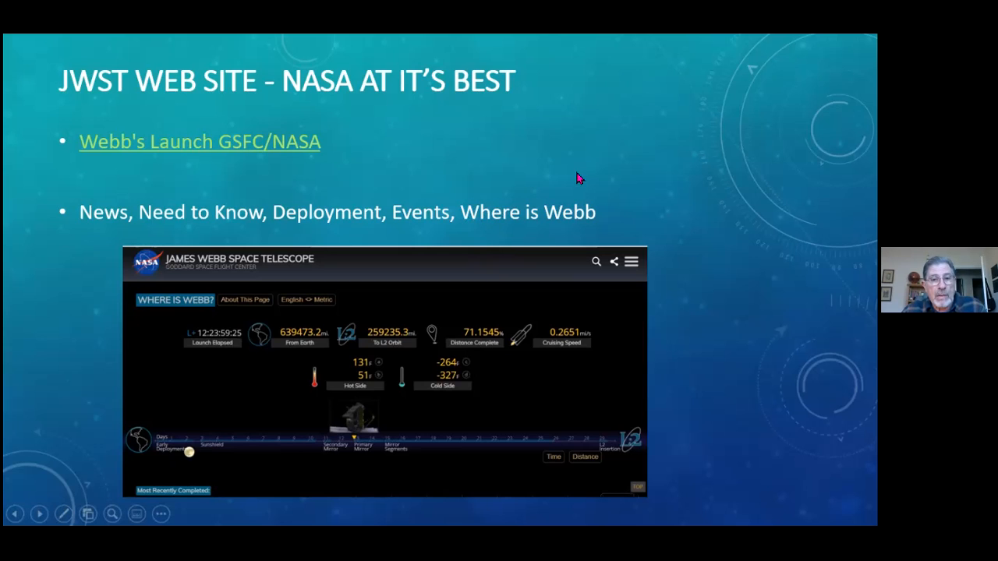
mouse_move(675, 170)
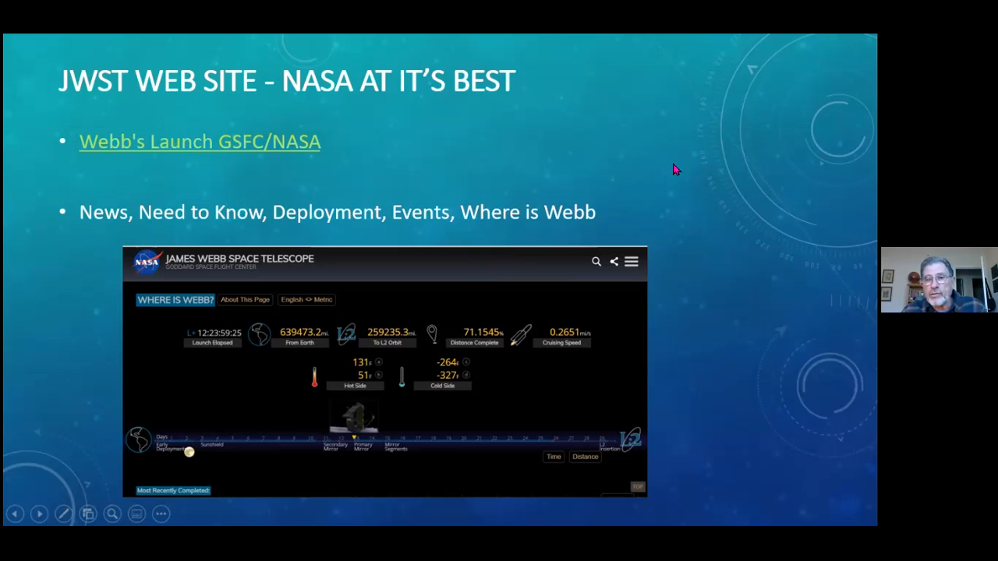
mouse_move(690, 170)
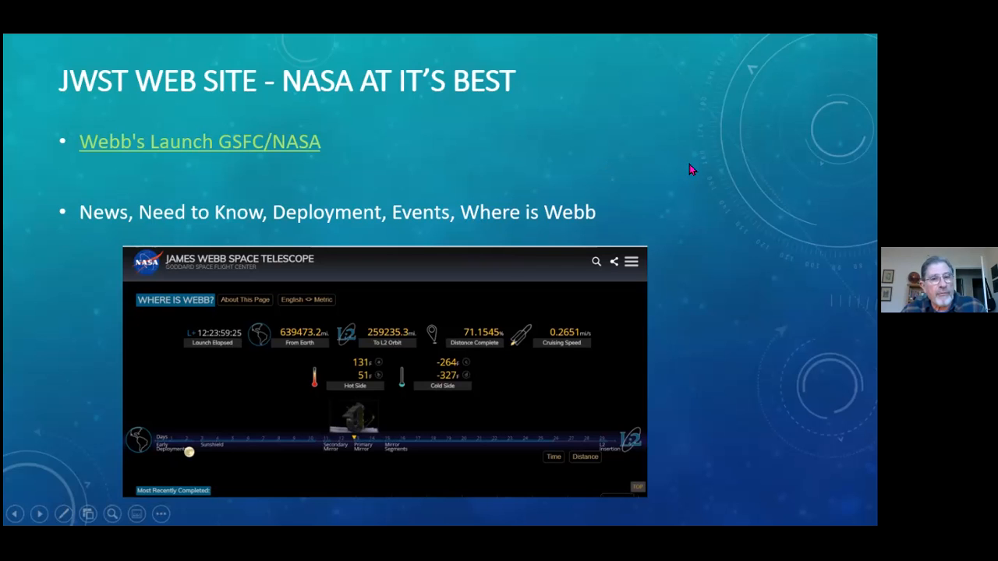
mouse_move(698, 154)
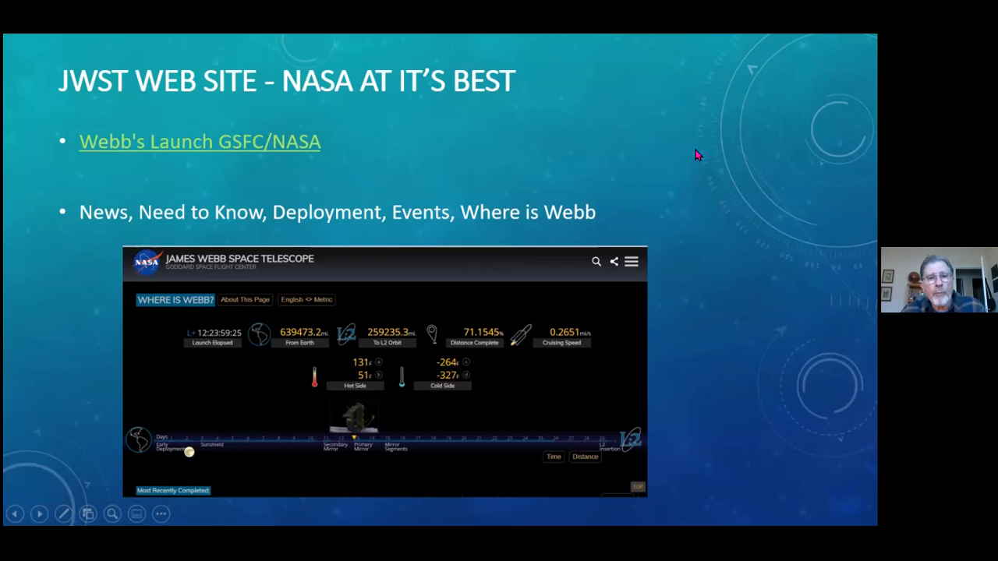
mouse_move(682, 164)
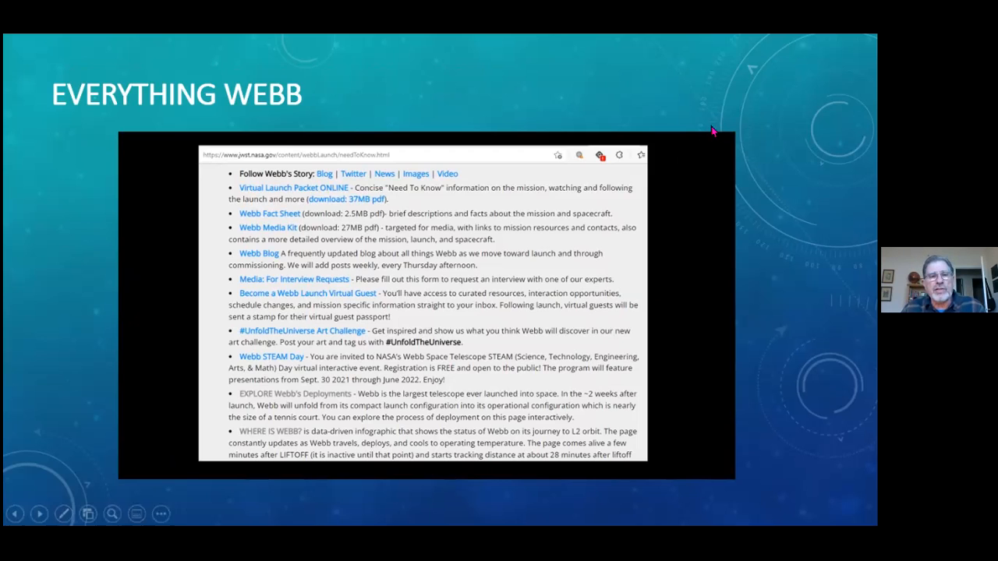
mouse_move(240, 295)
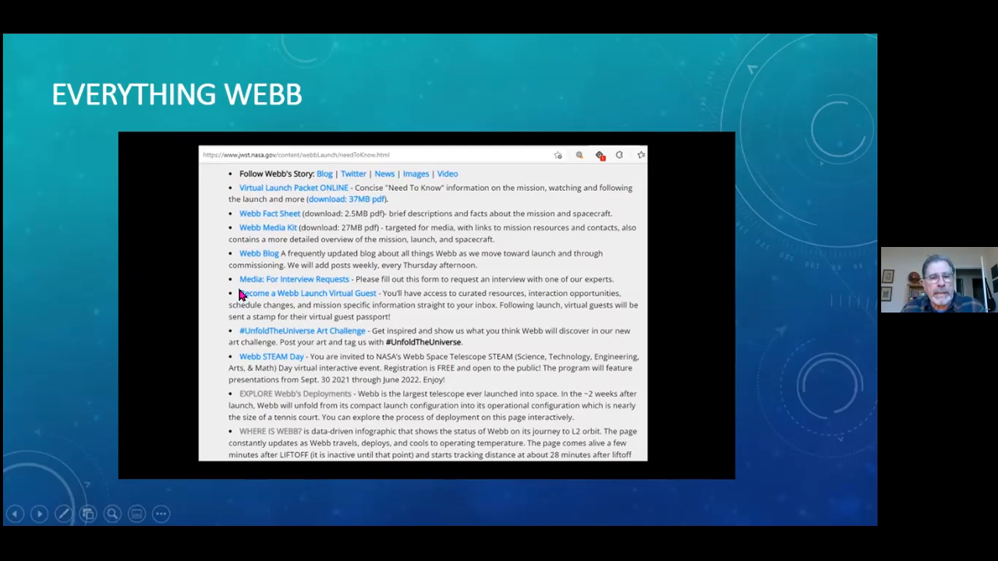
mouse_move(360, 398)
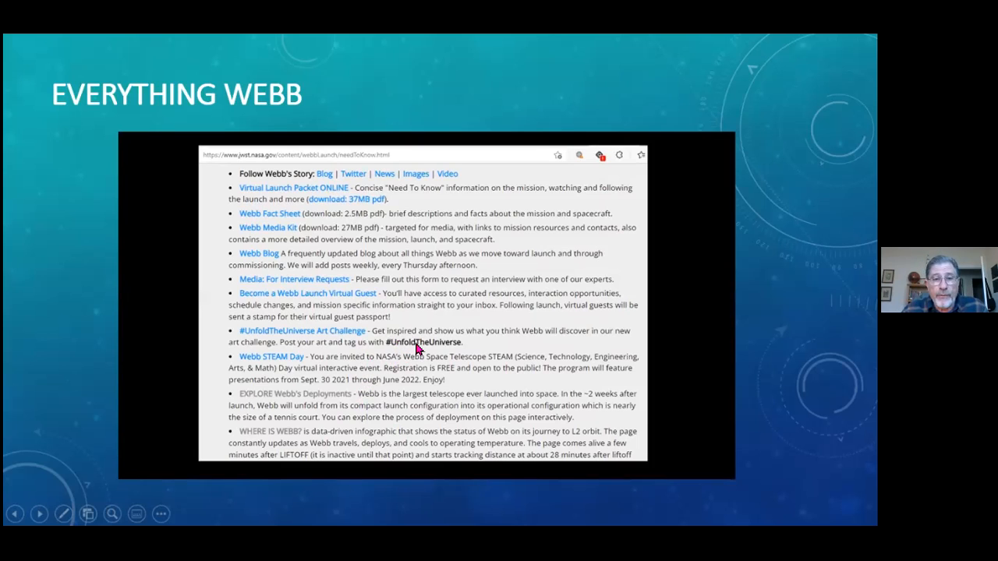
mouse_move(410, 357)
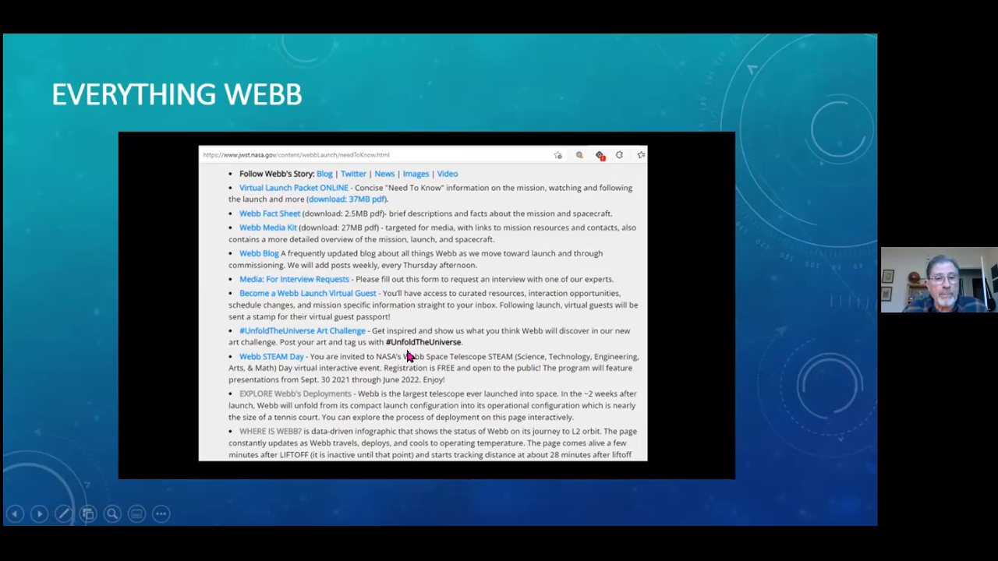
mouse_move(425, 348)
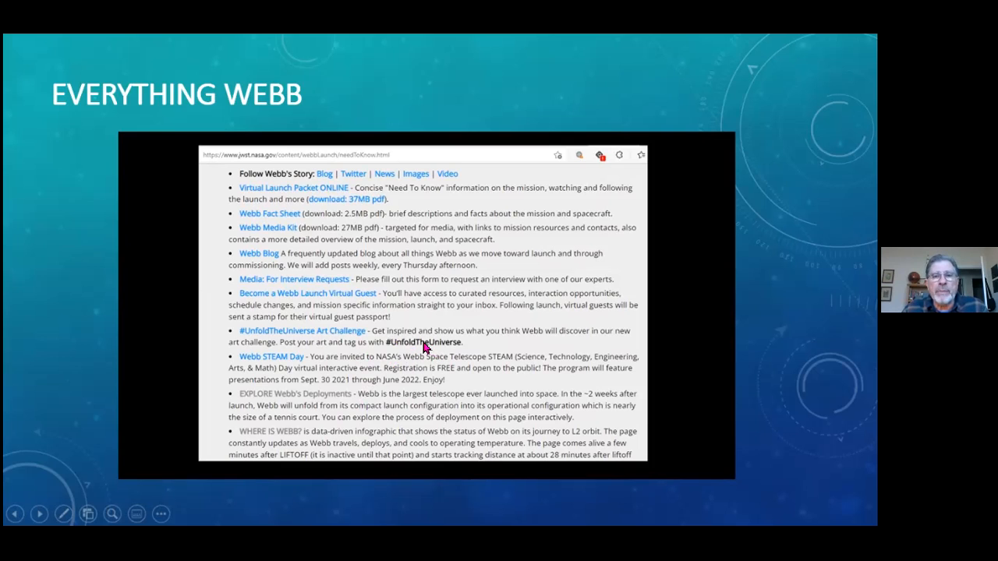
mouse_move(444, 304)
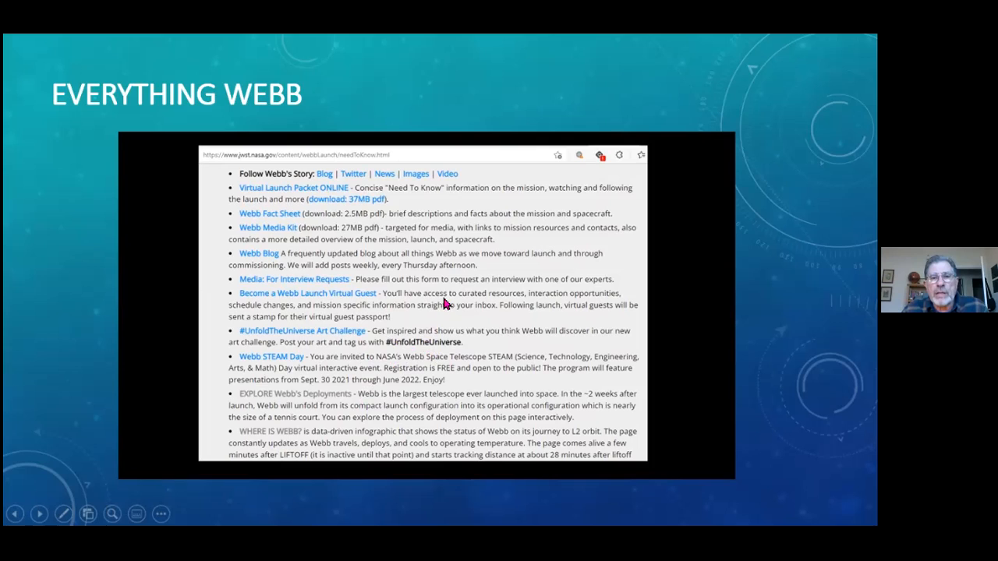
mouse_move(443, 301)
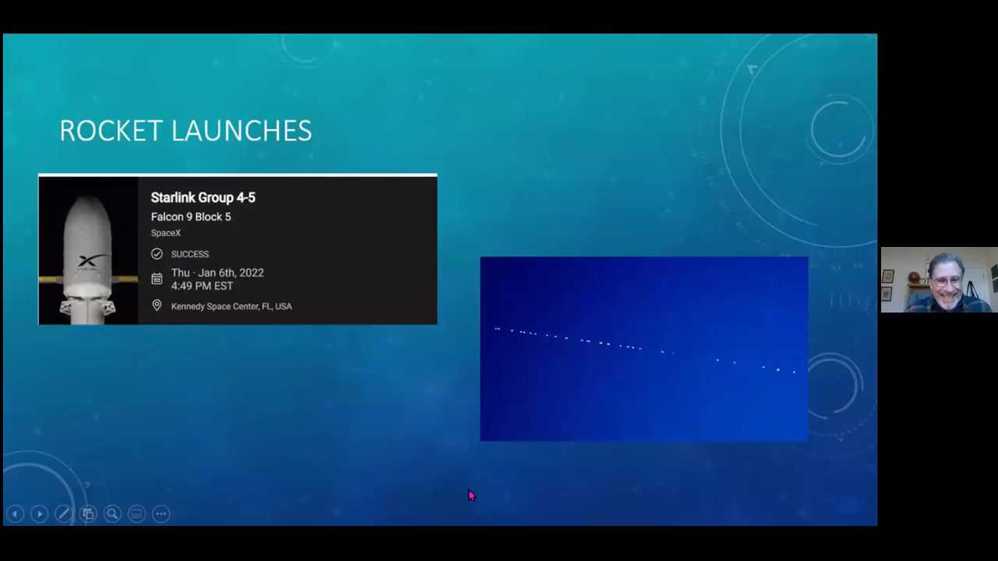
mouse_move(459, 491)
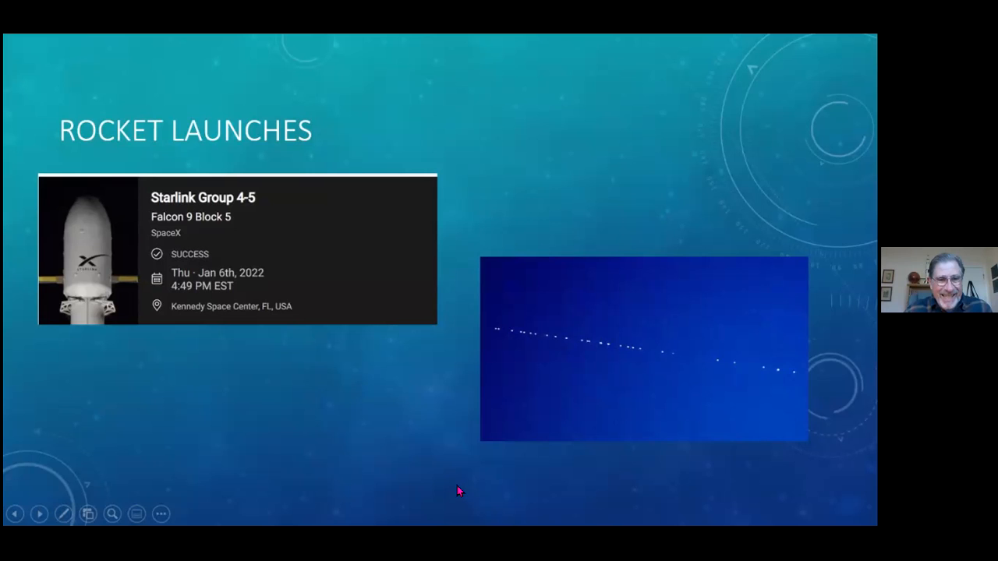
mouse_move(447, 484)
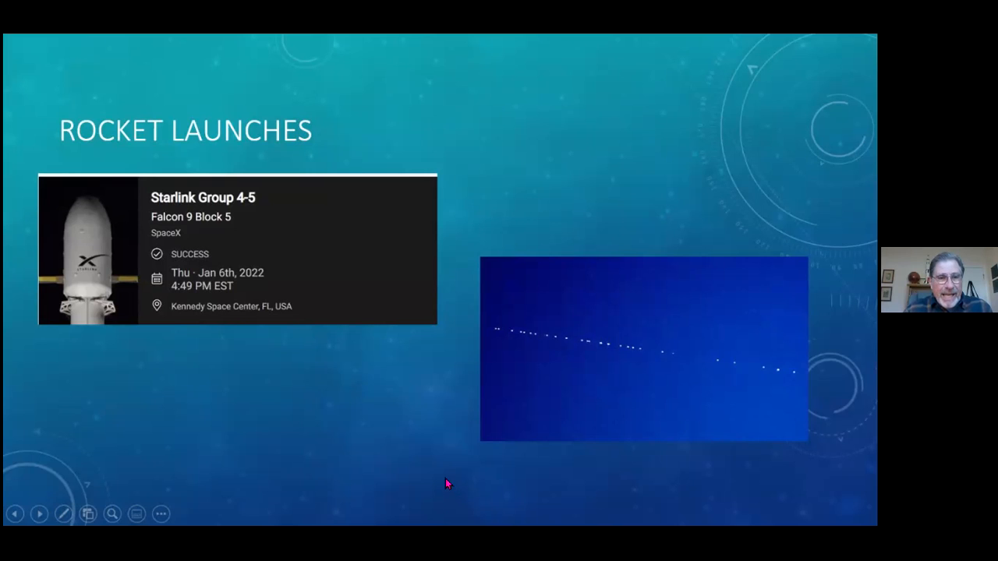
mouse_move(449, 476)
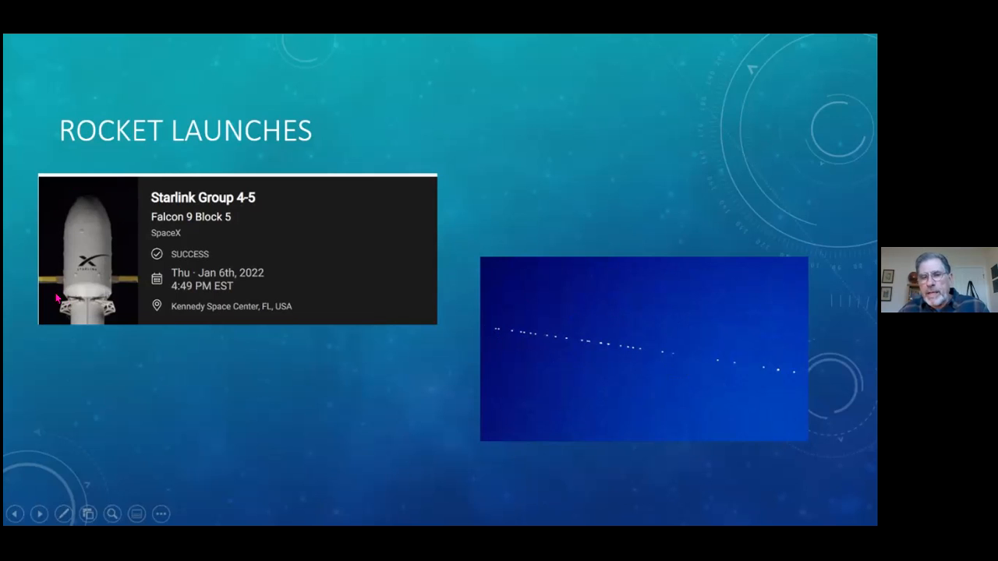
mouse_move(542, 338)
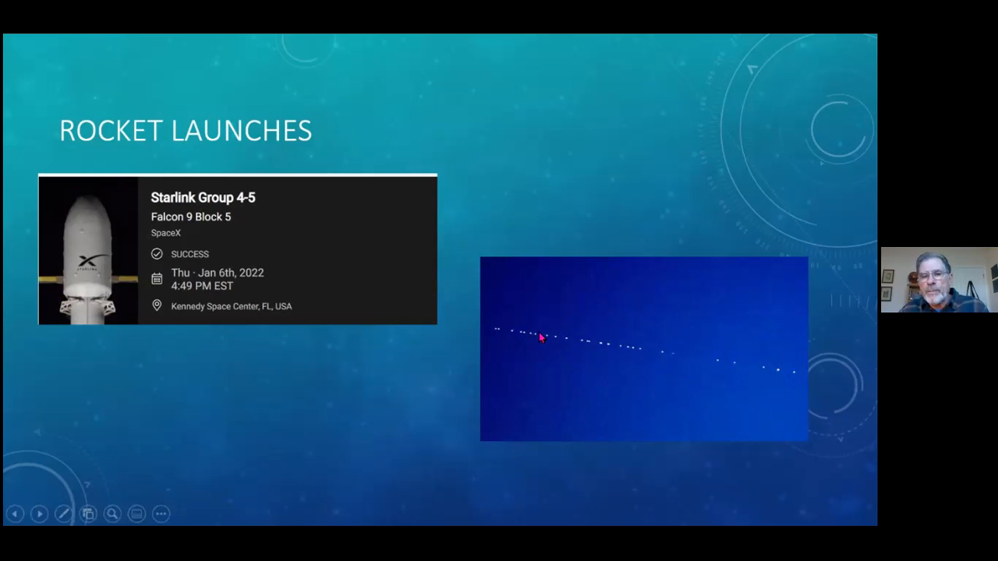
mouse_move(514, 343)
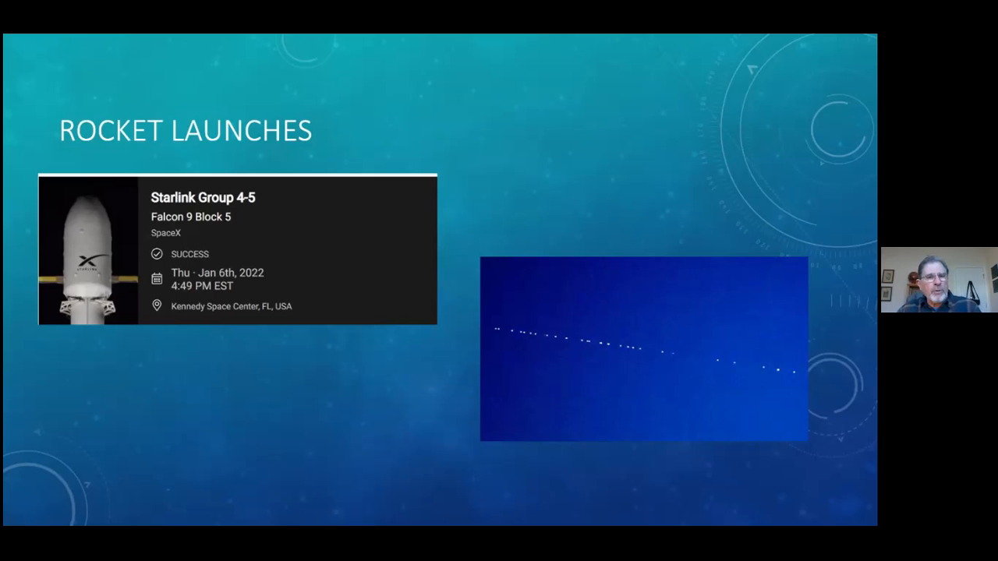
mouse_move(702, 401)
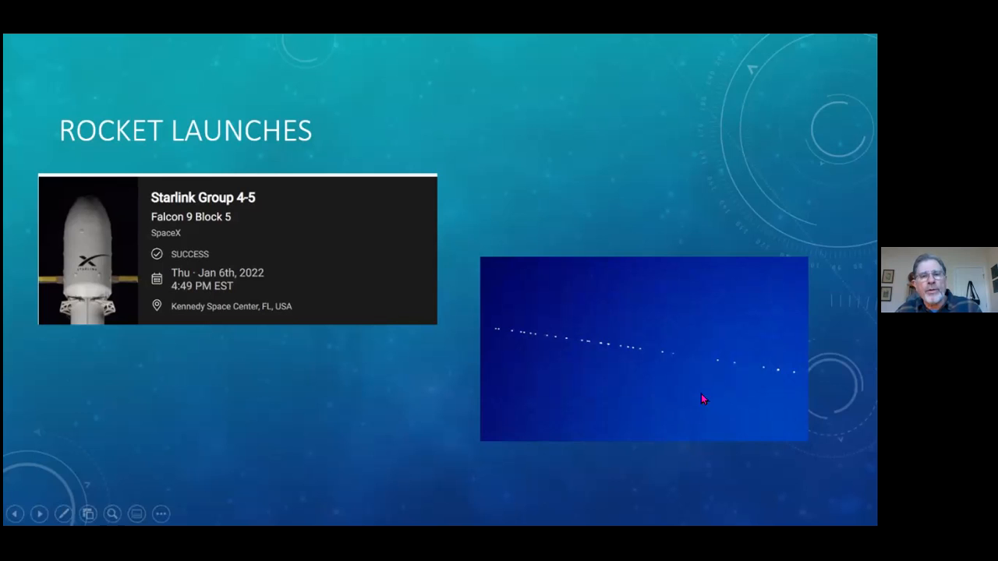
mouse_move(618, 194)
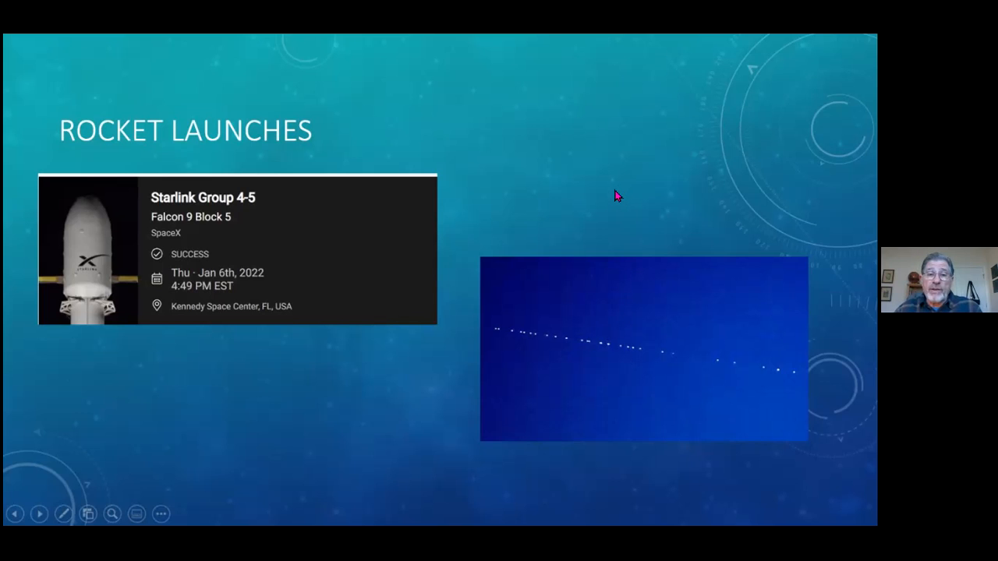
mouse_move(612, 200)
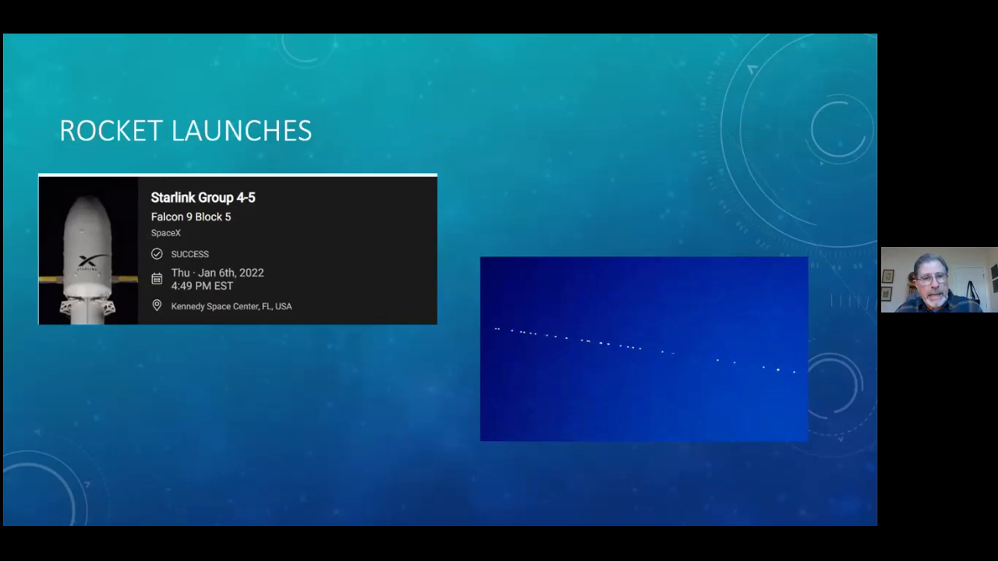
mouse_move(604, 200)
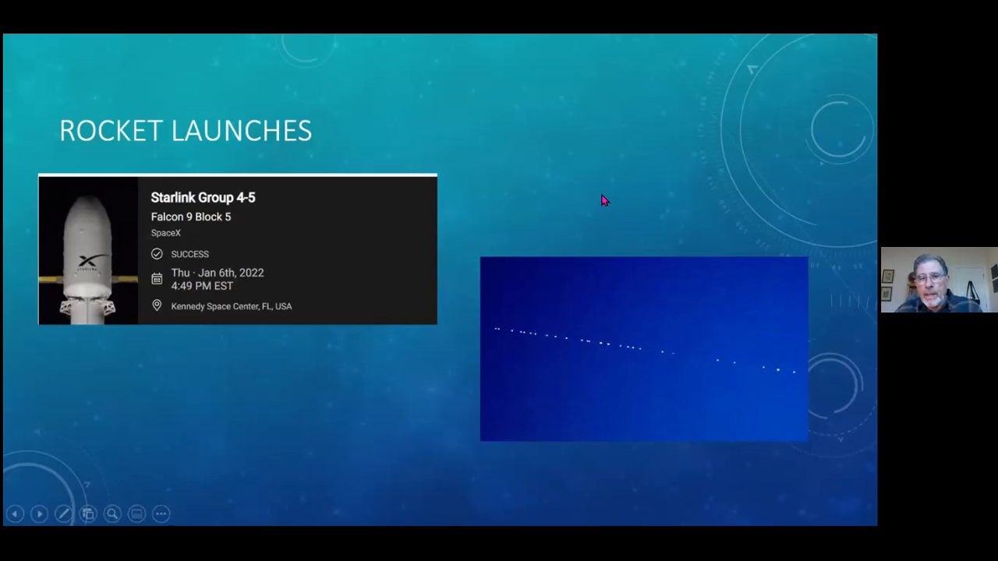
mouse_move(602, 197)
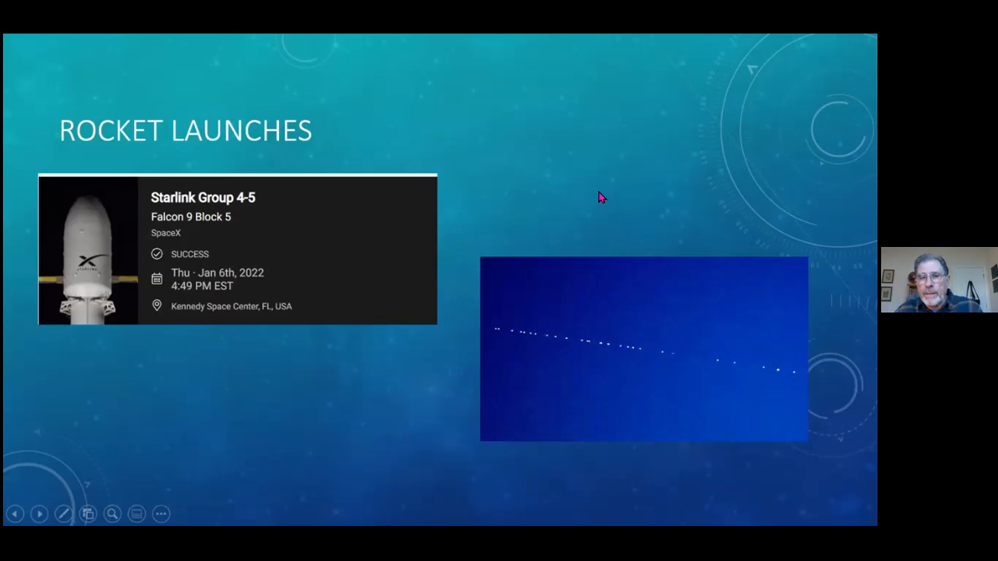
mouse_move(591, 195)
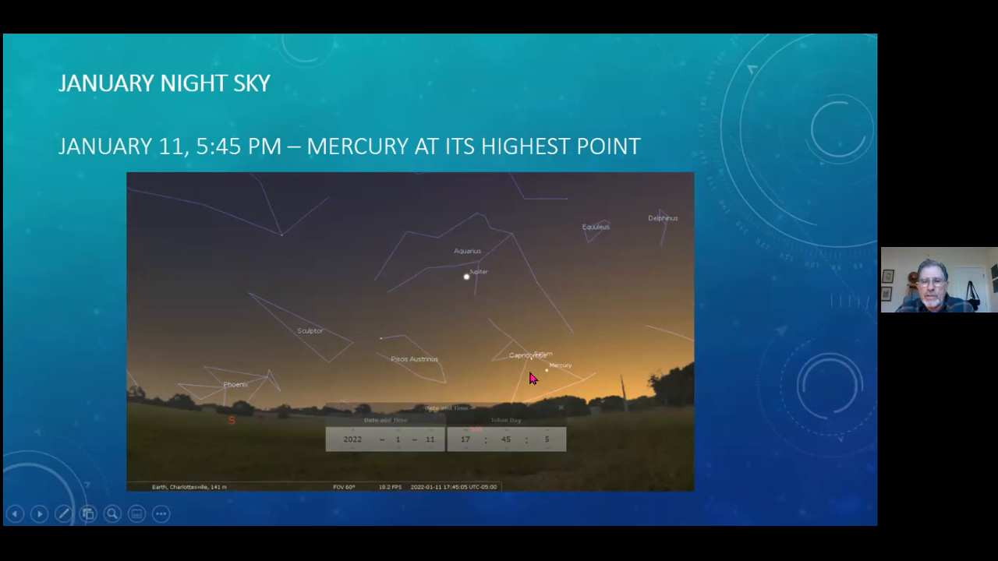
mouse_move(530, 369)
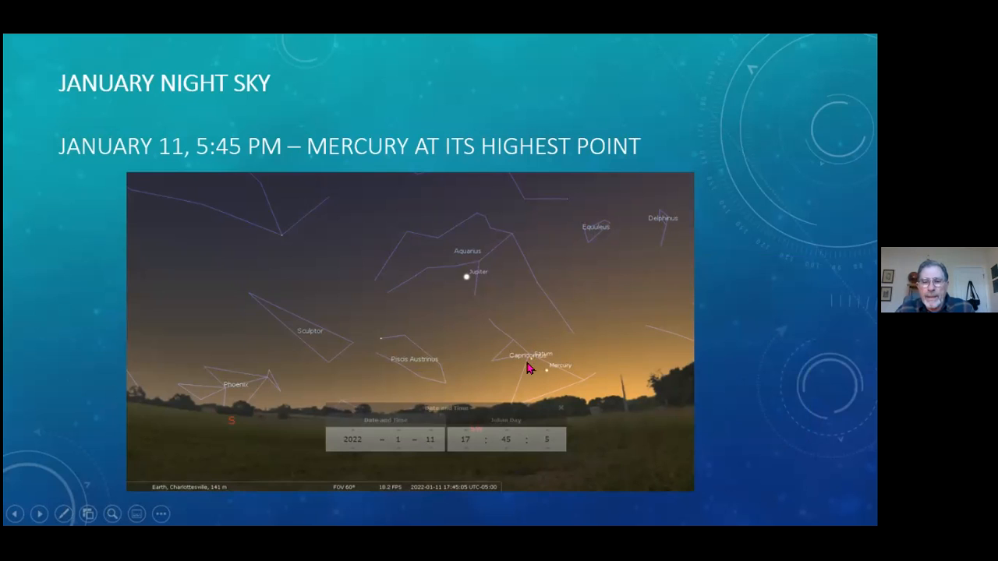
mouse_move(548, 394)
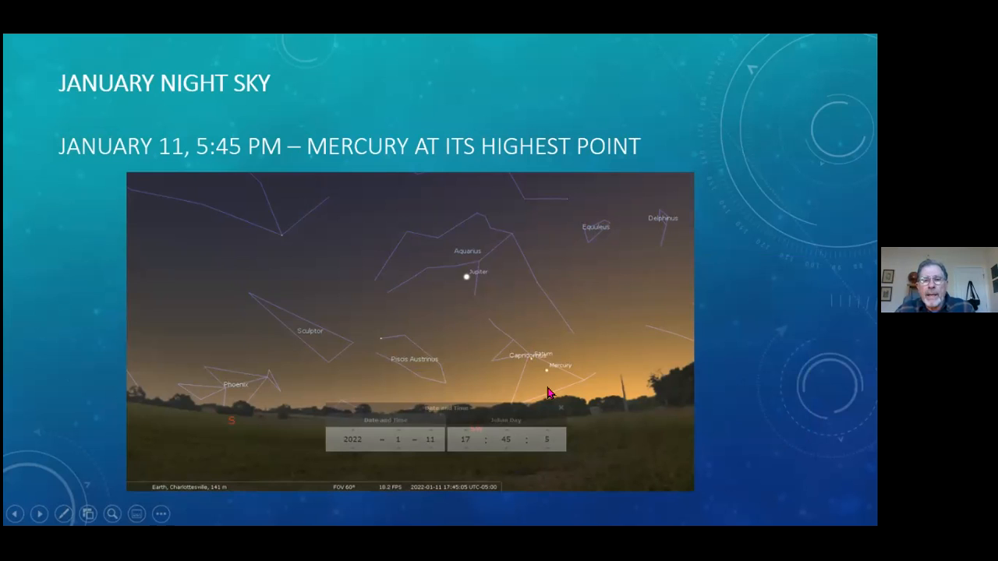
mouse_move(468, 262)
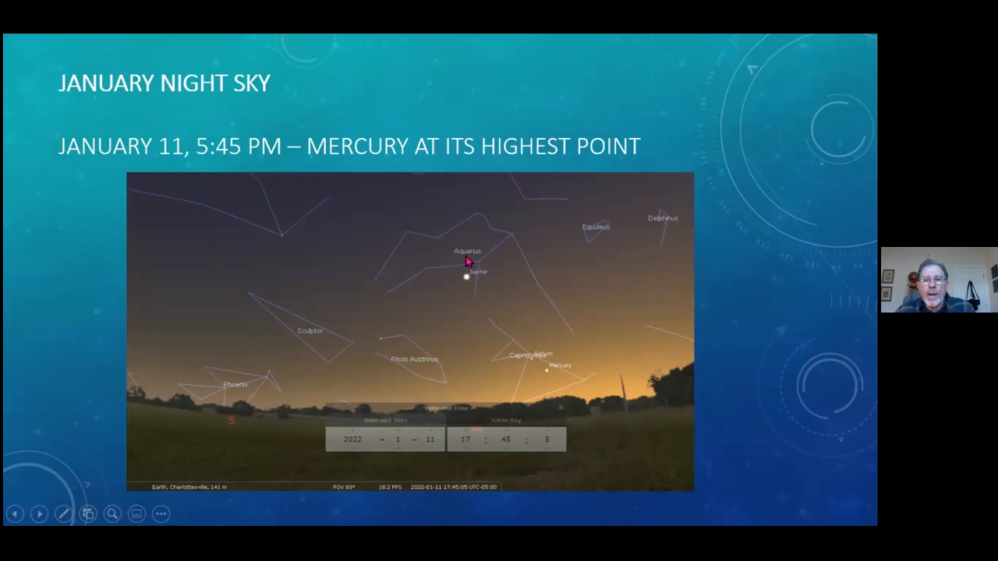
mouse_move(493, 267)
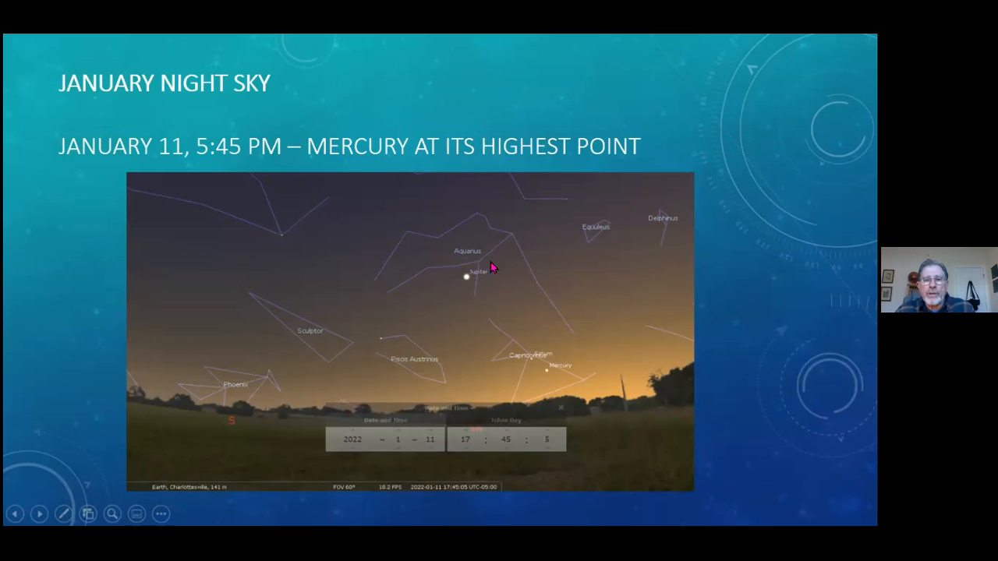
mouse_move(488, 269)
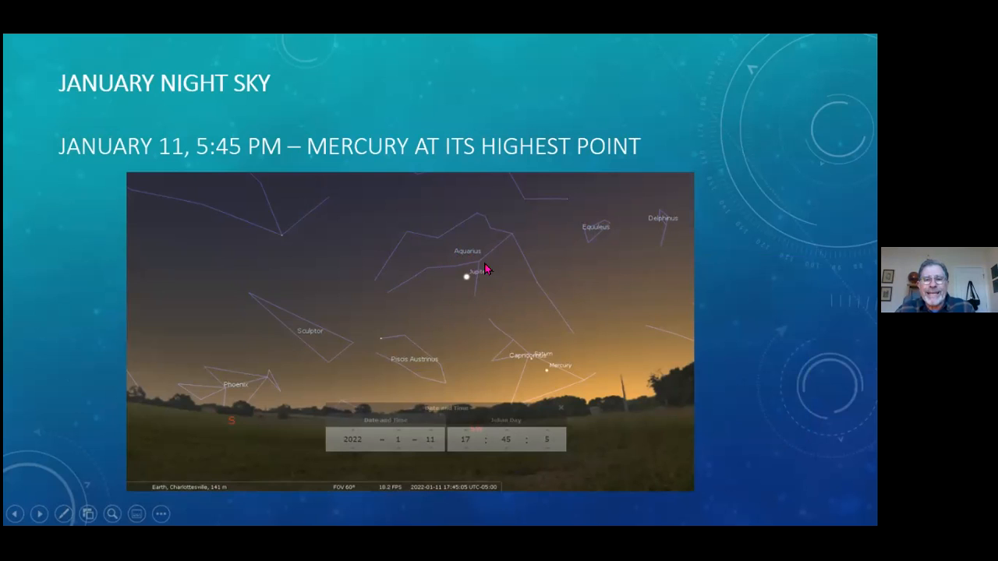
mouse_move(468, 286)
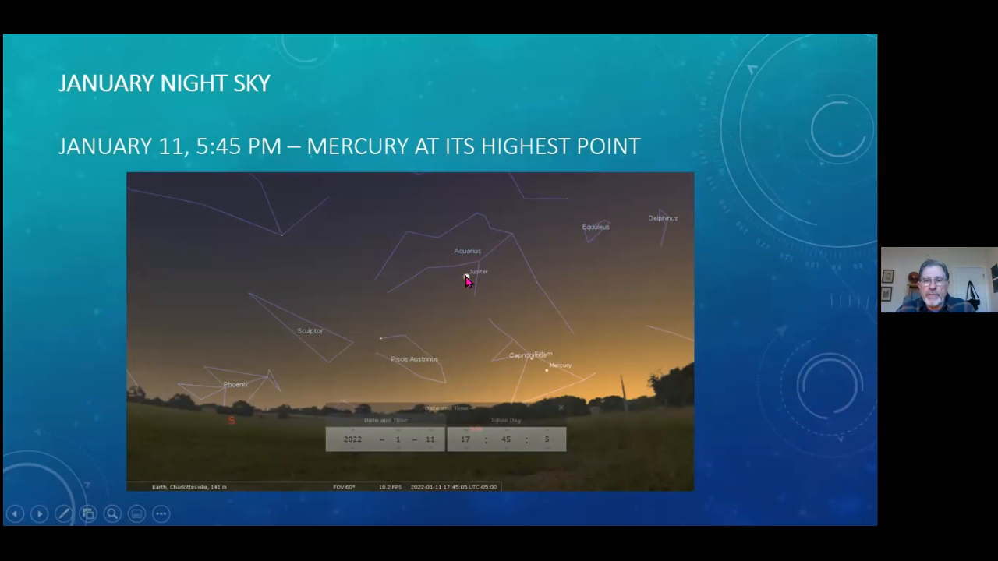
mouse_move(521, 340)
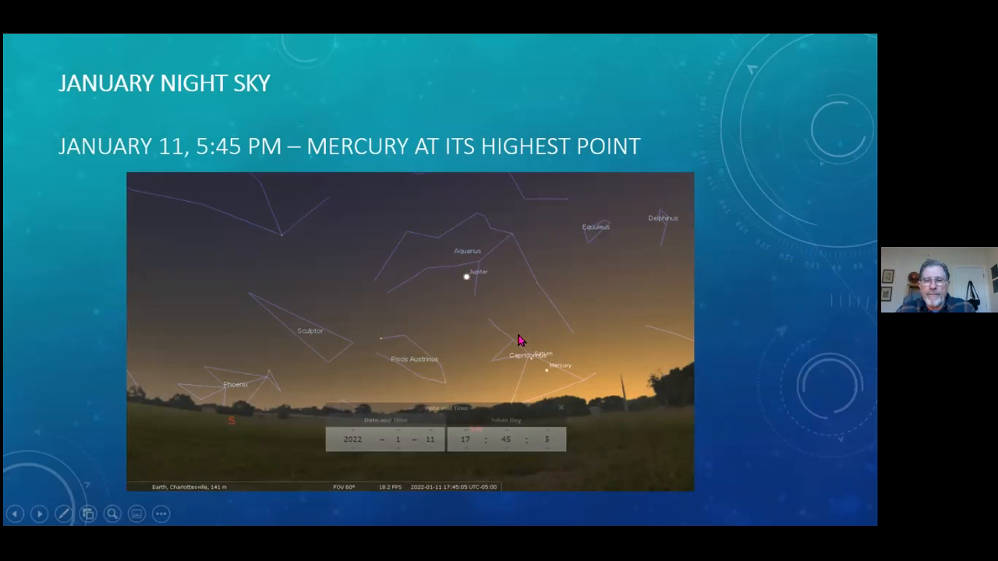
mouse_move(556, 380)
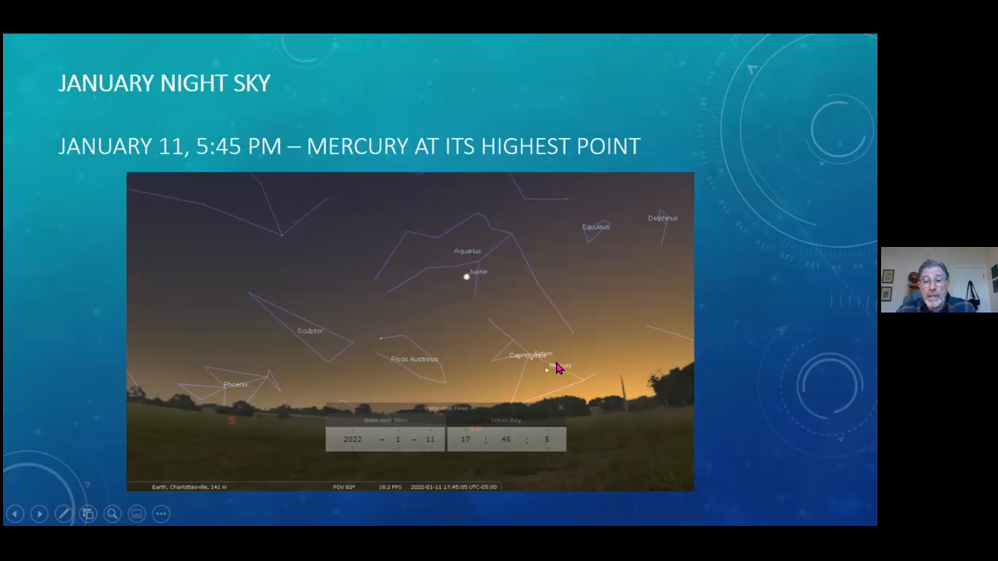
mouse_move(532, 357)
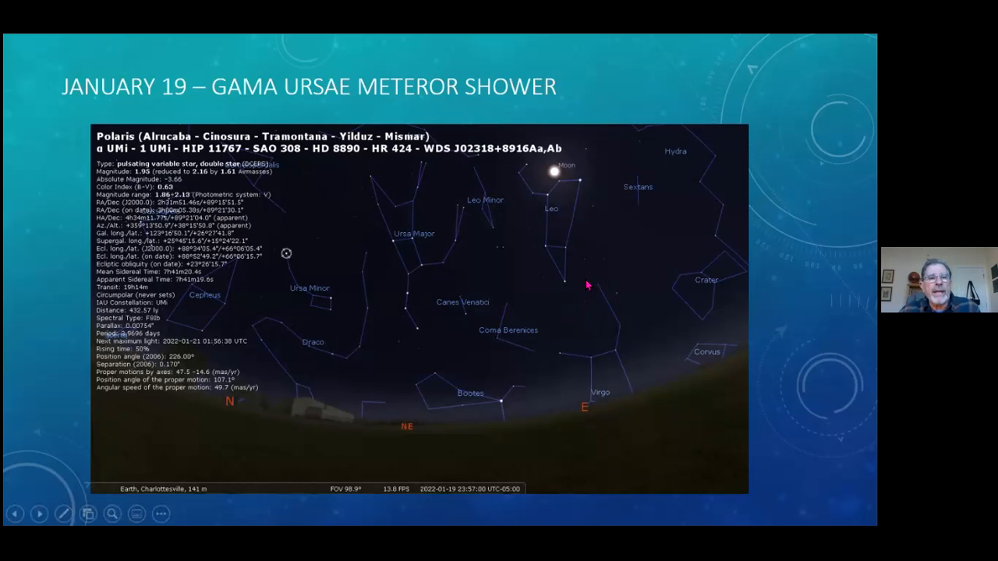
mouse_move(566, 152)
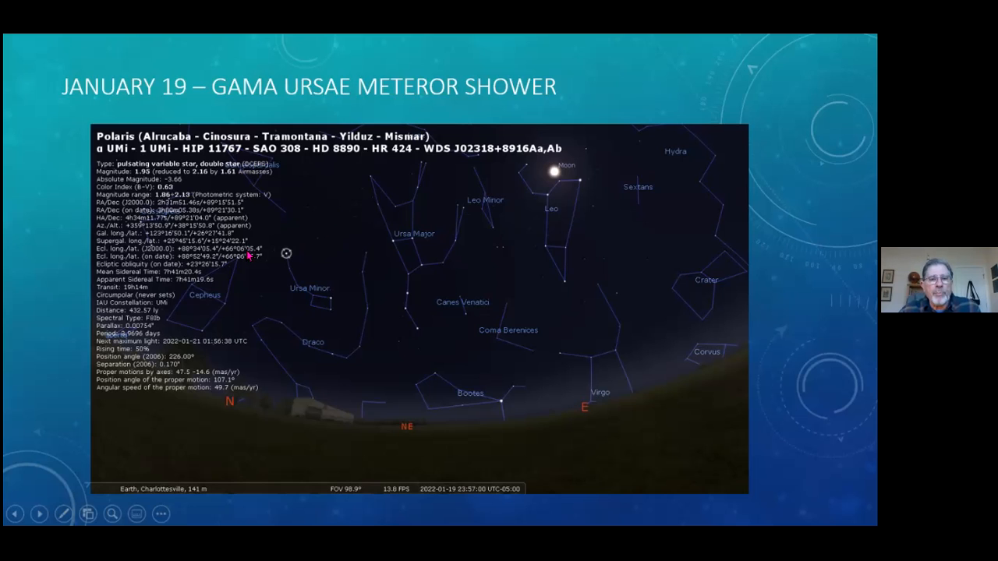
mouse_move(379, 337)
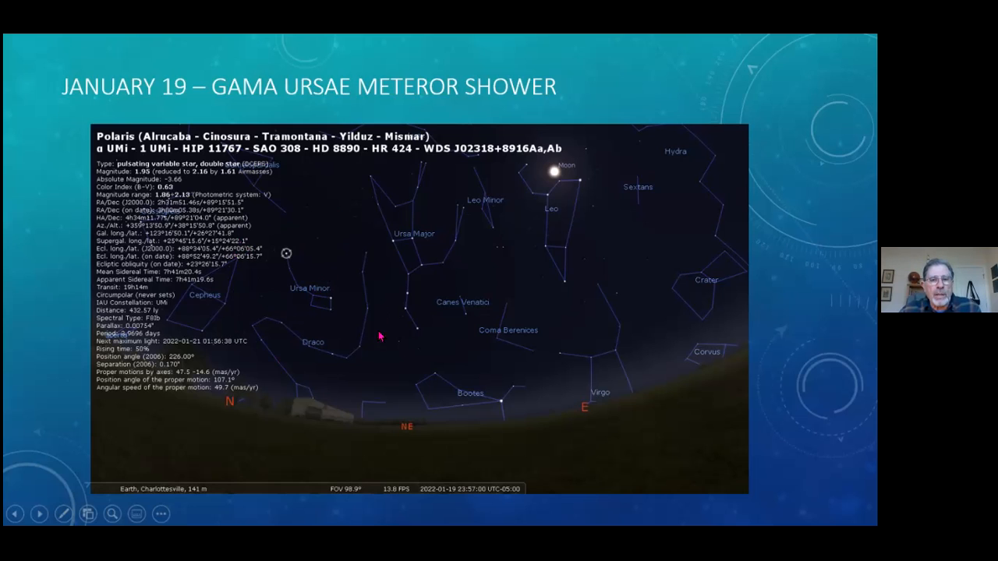
mouse_move(265, 255)
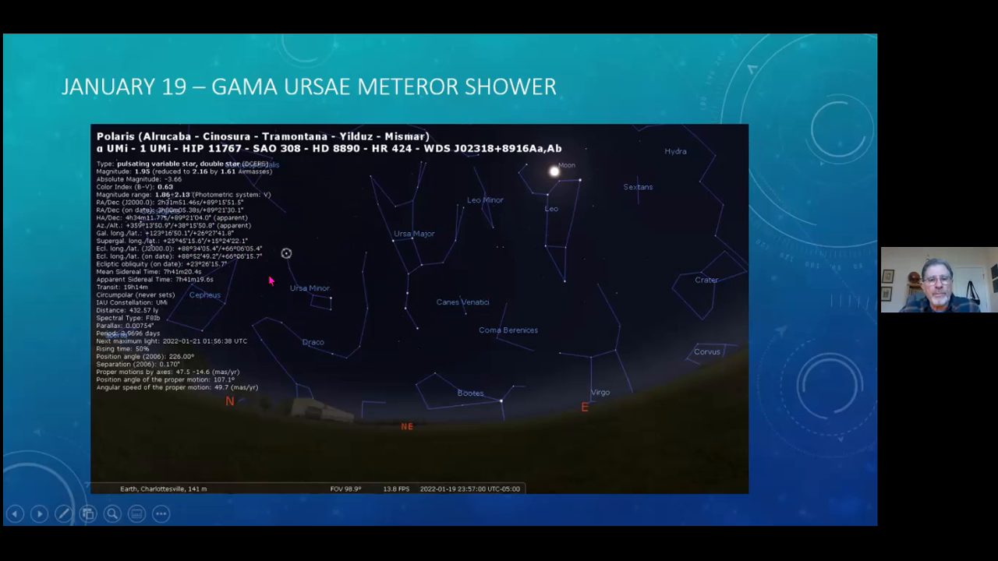
mouse_move(254, 316)
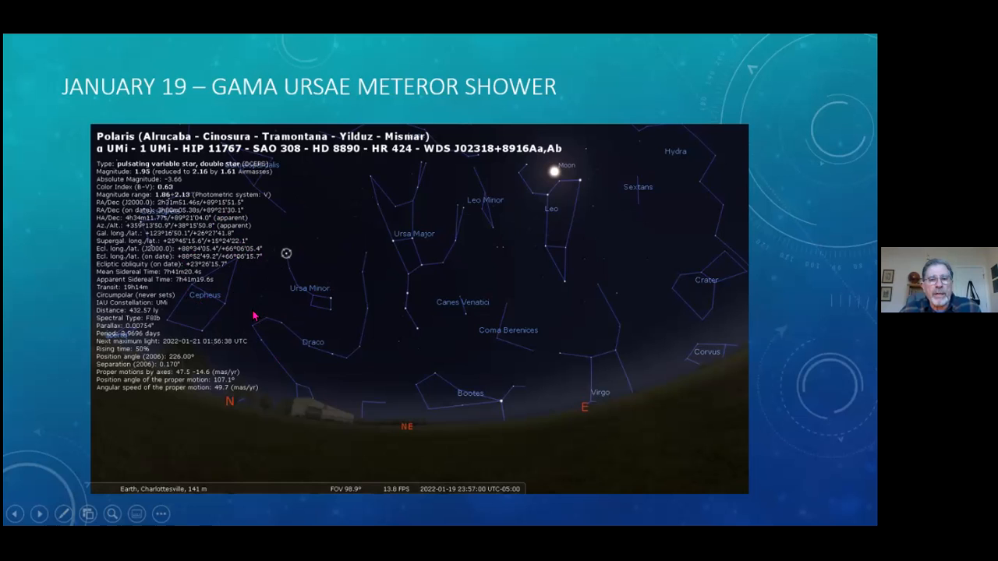
mouse_move(294, 316)
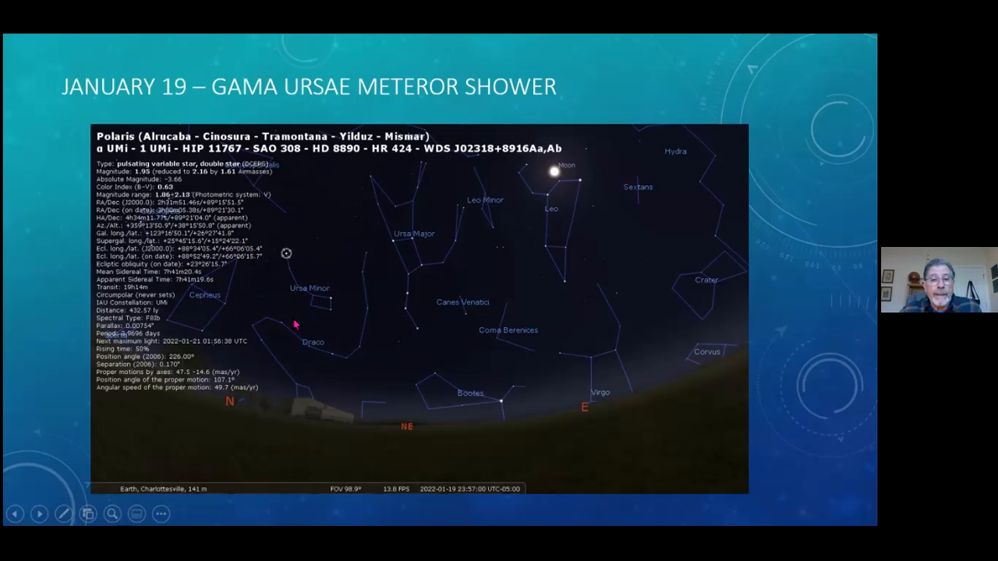
mouse_move(331, 331)
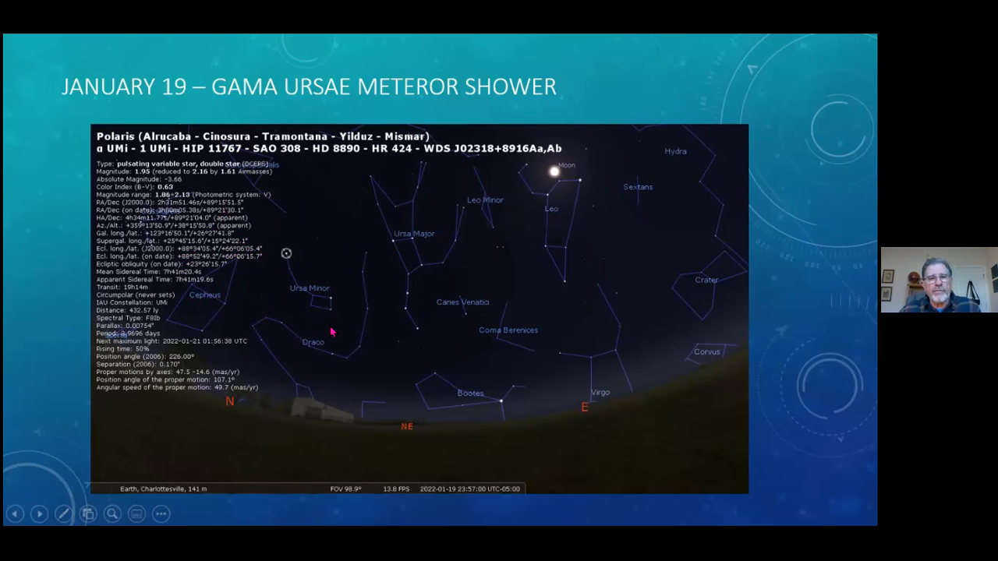
mouse_move(366, 253)
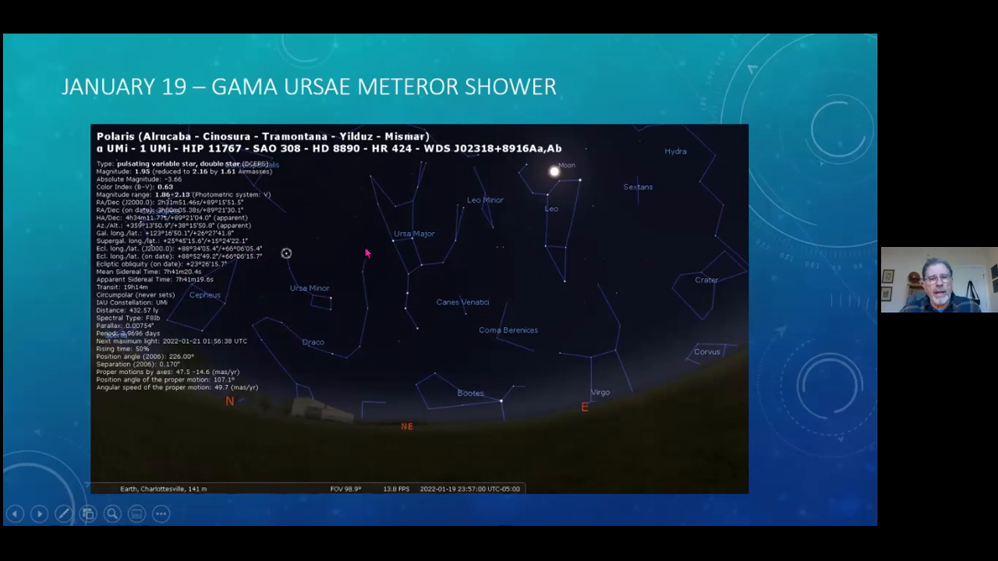
mouse_move(251, 208)
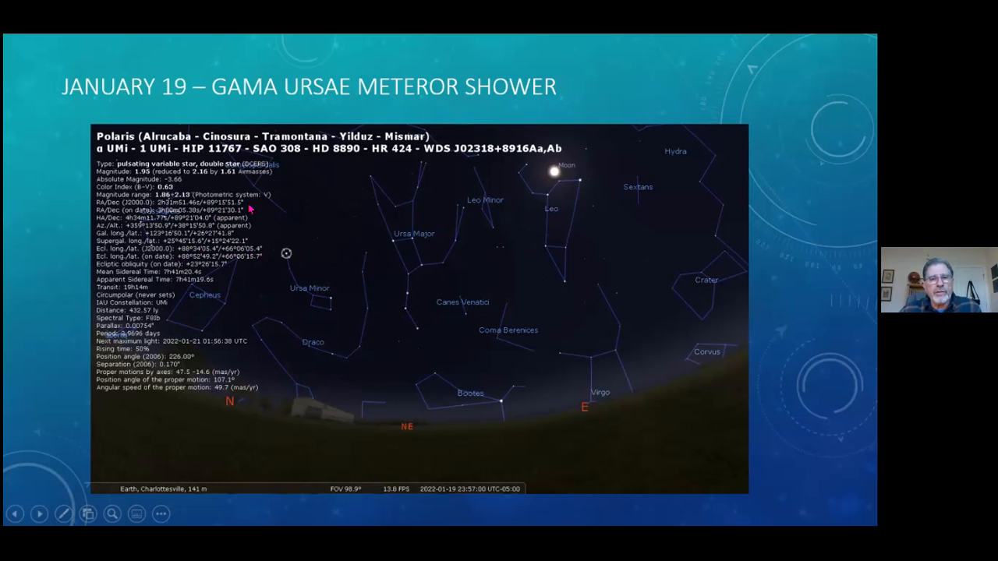
mouse_move(344, 320)
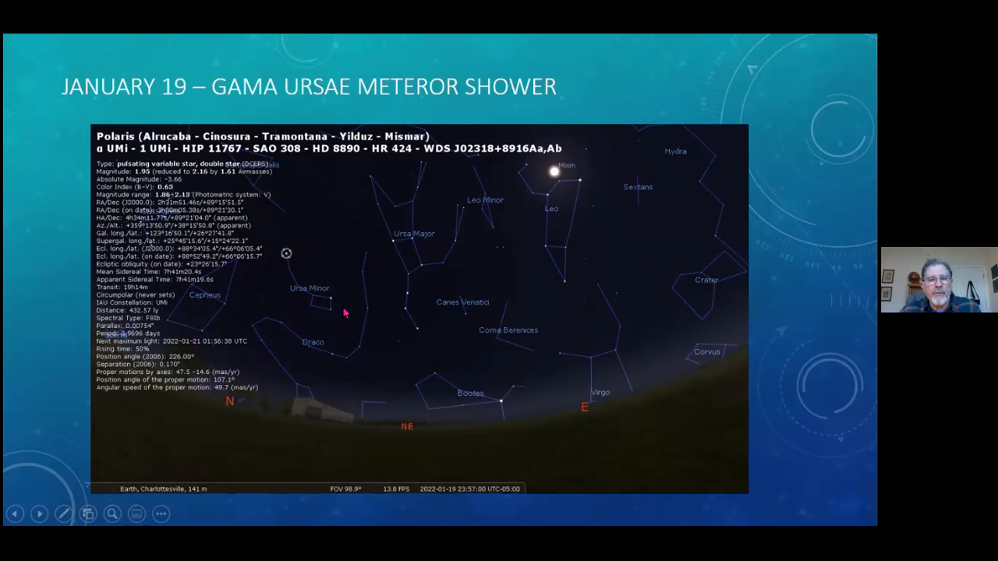
mouse_move(354, 304)
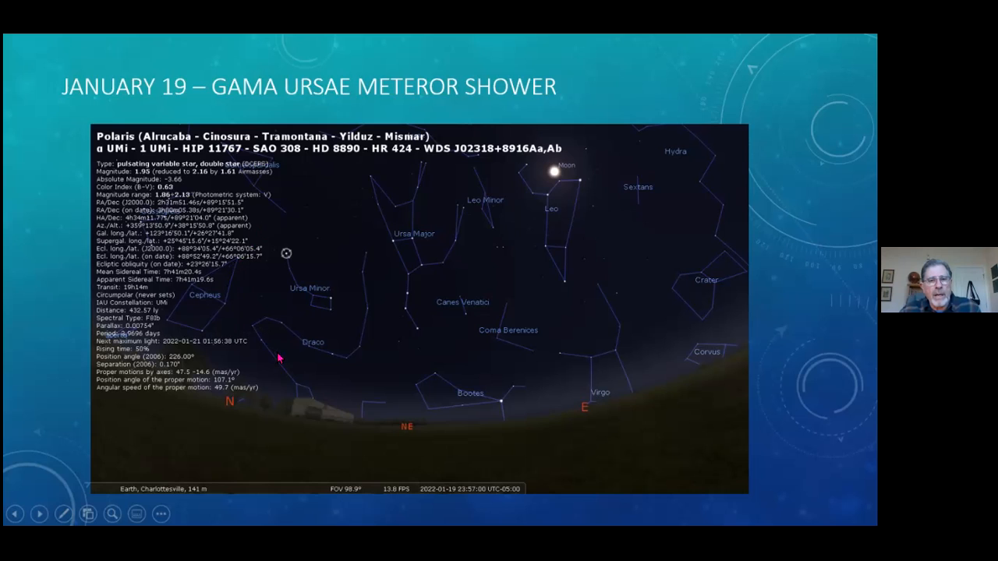
mouse_move(249, 303)
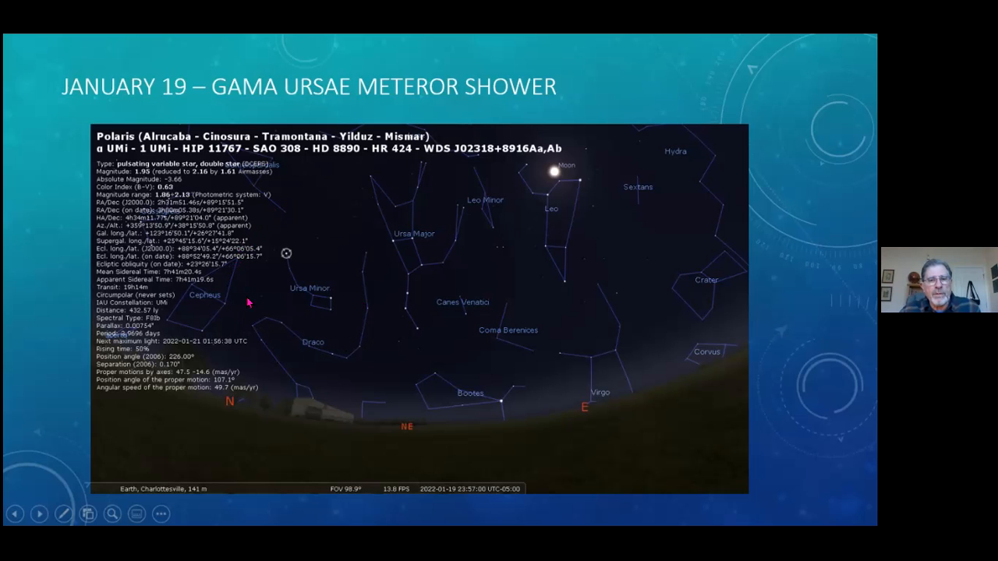
mouse_move(282, 345)
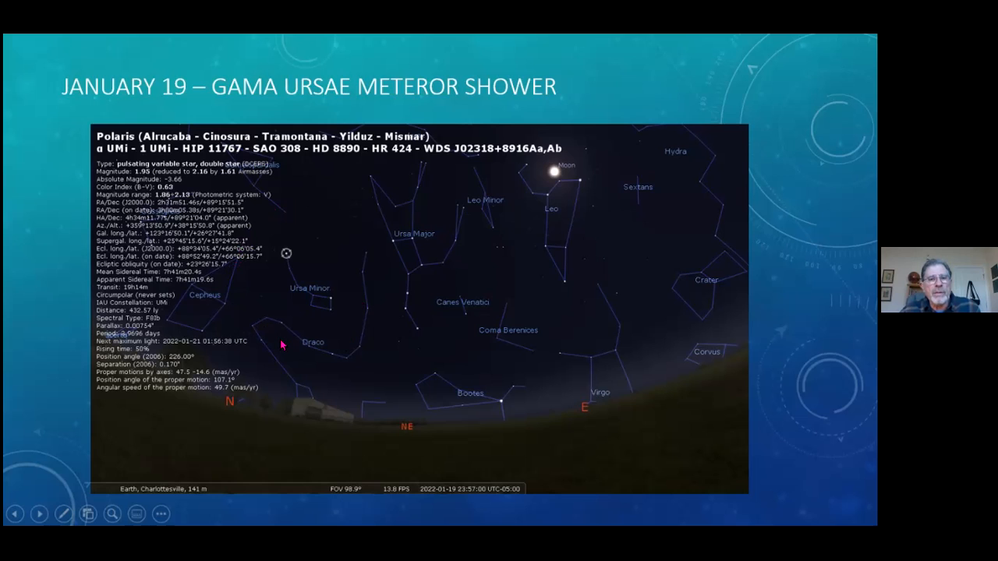